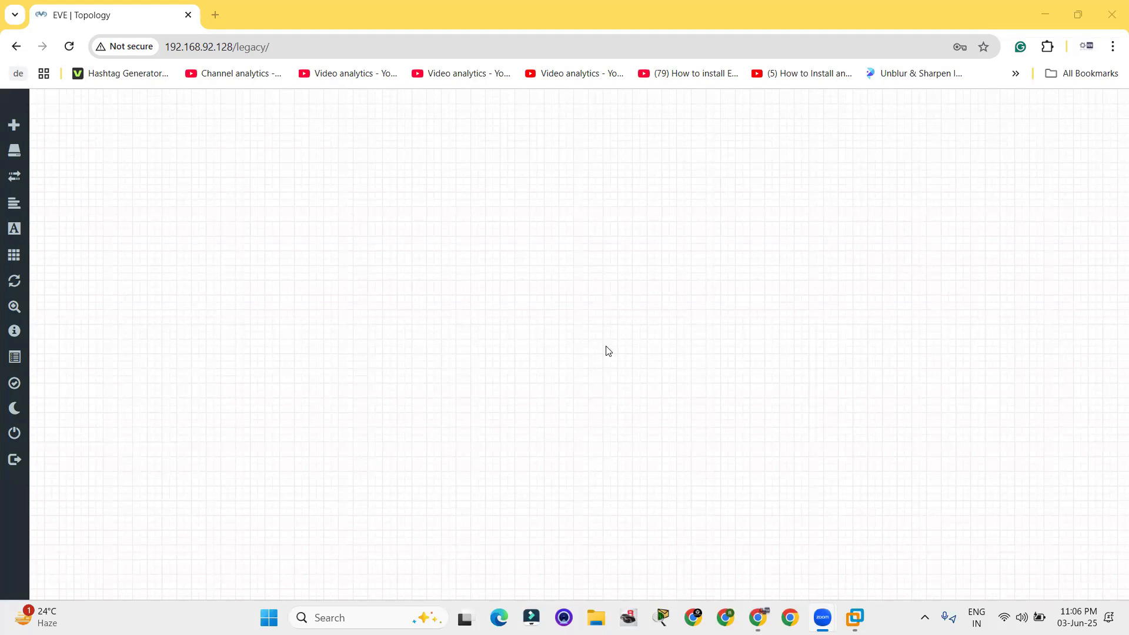
{"action": "mouse_move", "coordinate": [609, 332]}
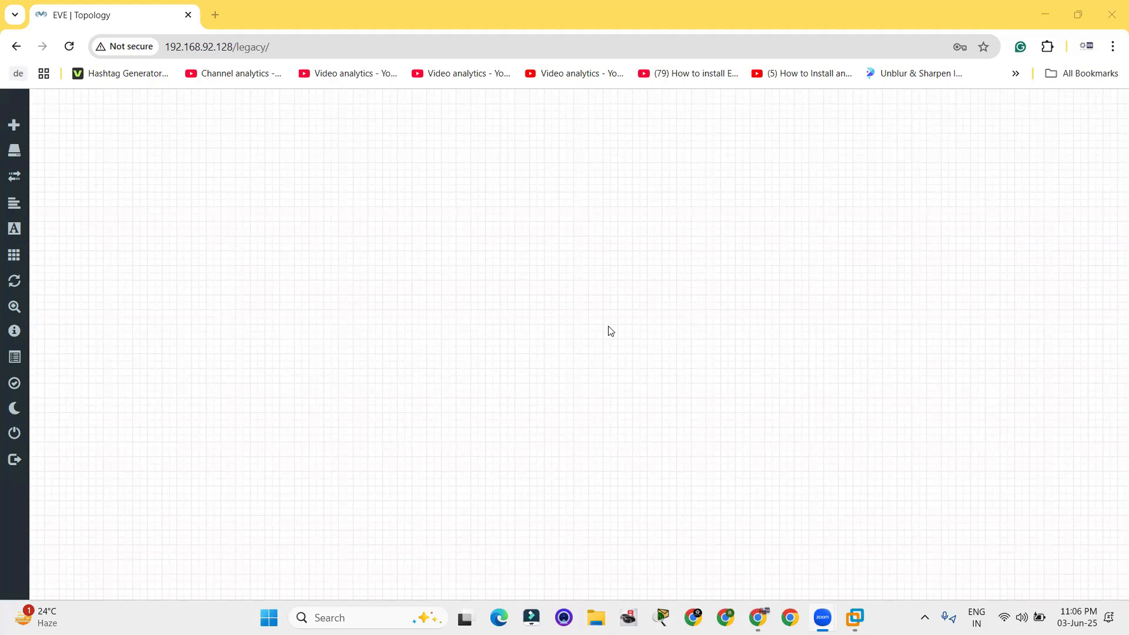
{"action": "mouse_move", "coordinate": [394, 229]}
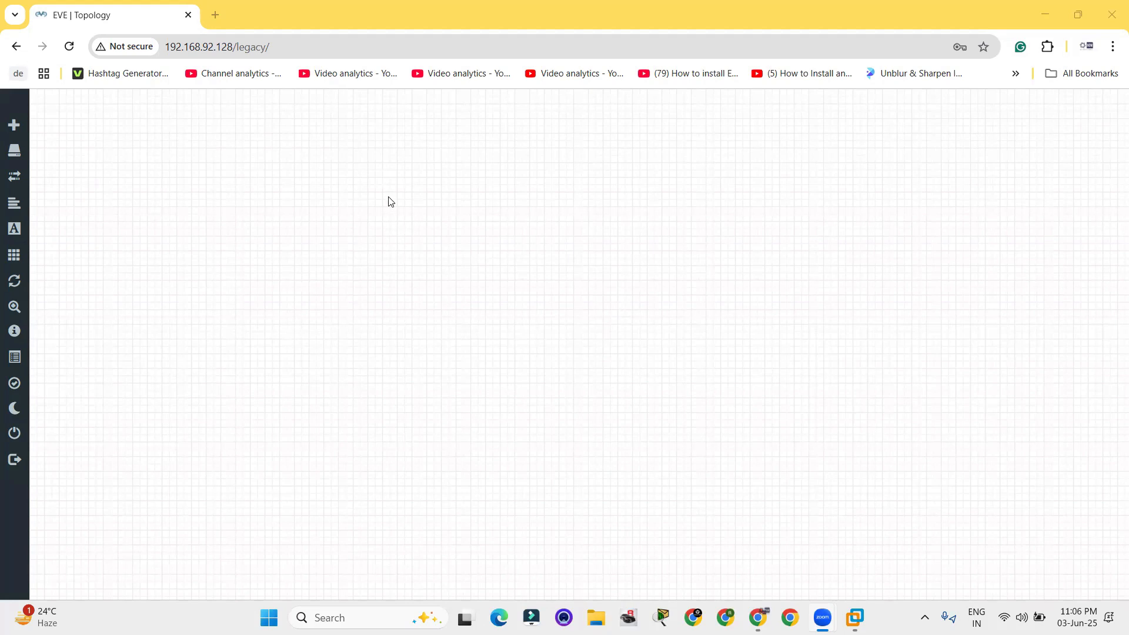
- Add a node from the Palo Alto template with 12000 MB RAM and save it
{"action": "right_click", "coordinate": [414, 210]}
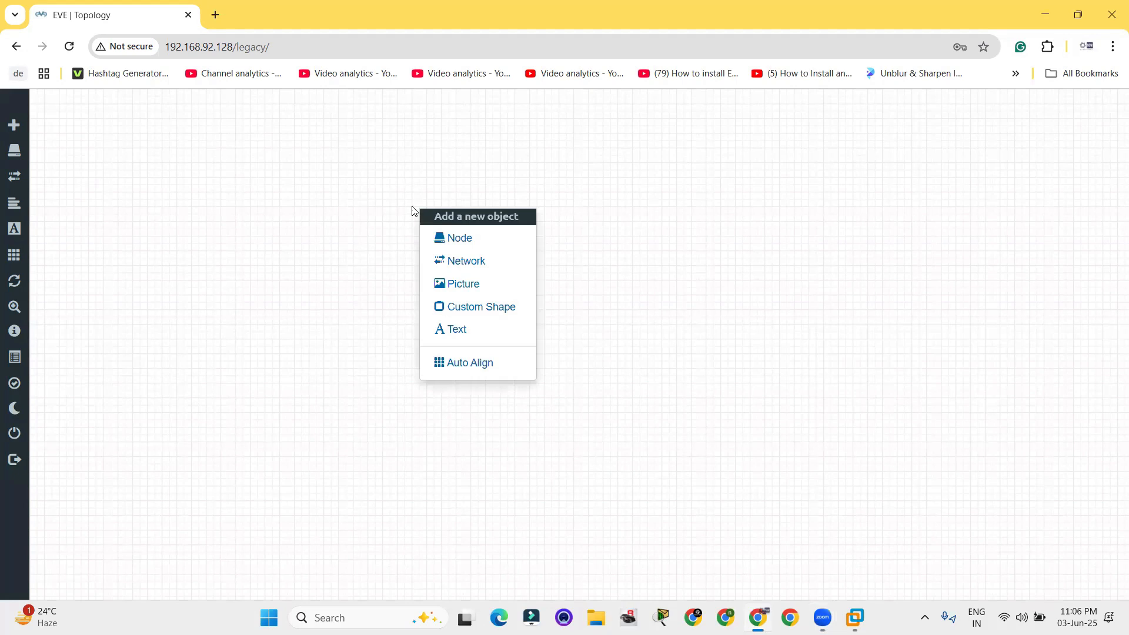
{"action": "mouse_move", "coordinate": [465, 260]}
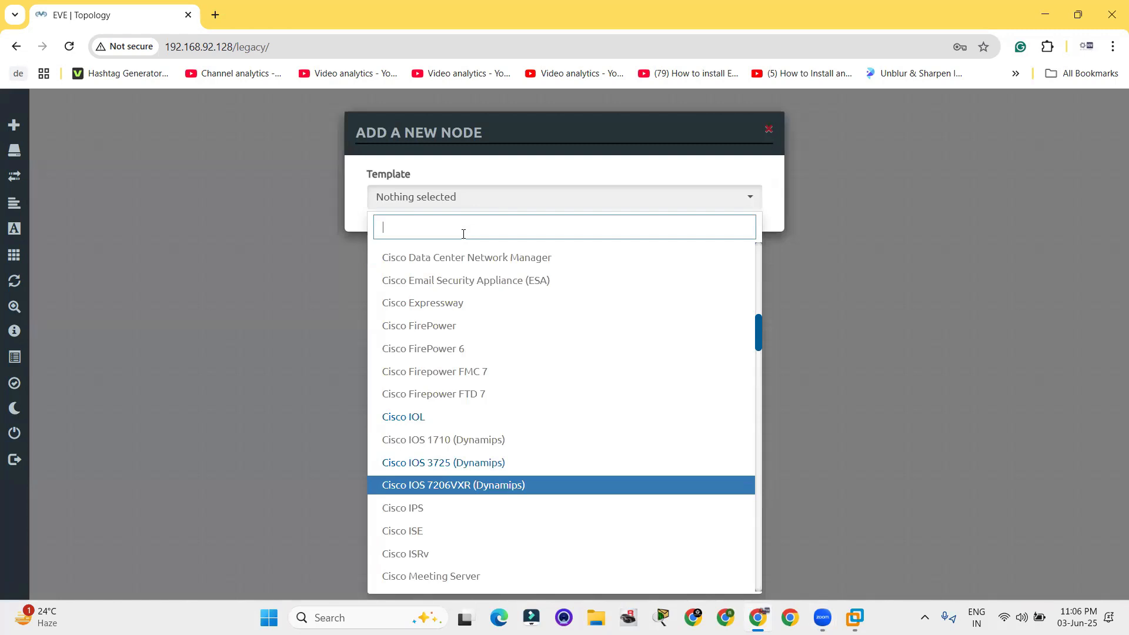
{"action": "left_click", "coordinate": [403, 207]}
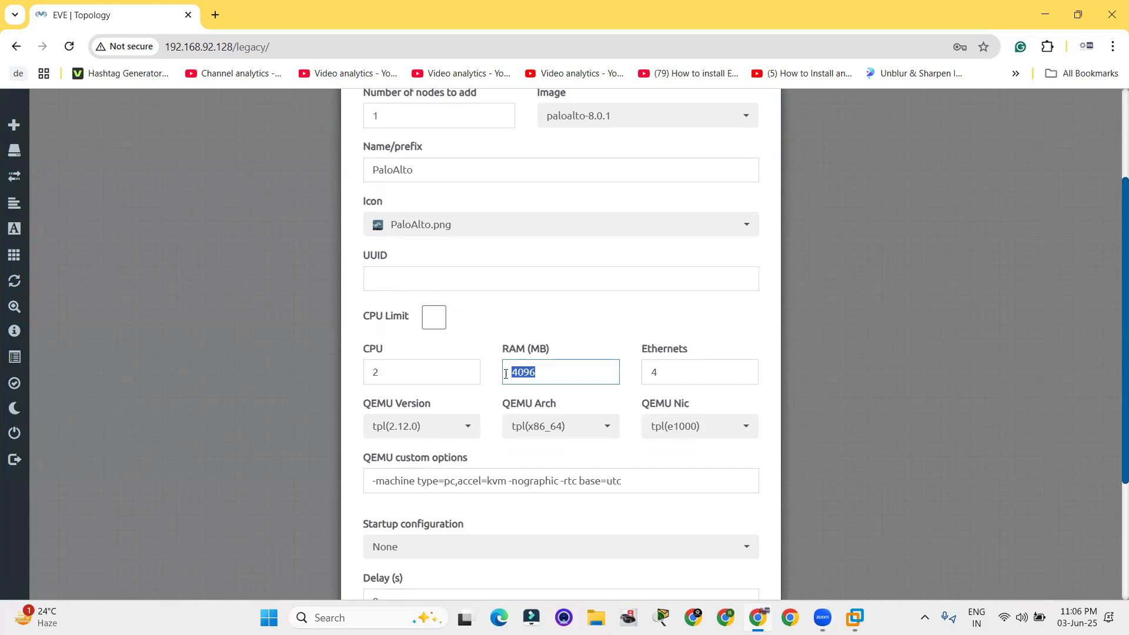
{"action": "type", "text": "1"}
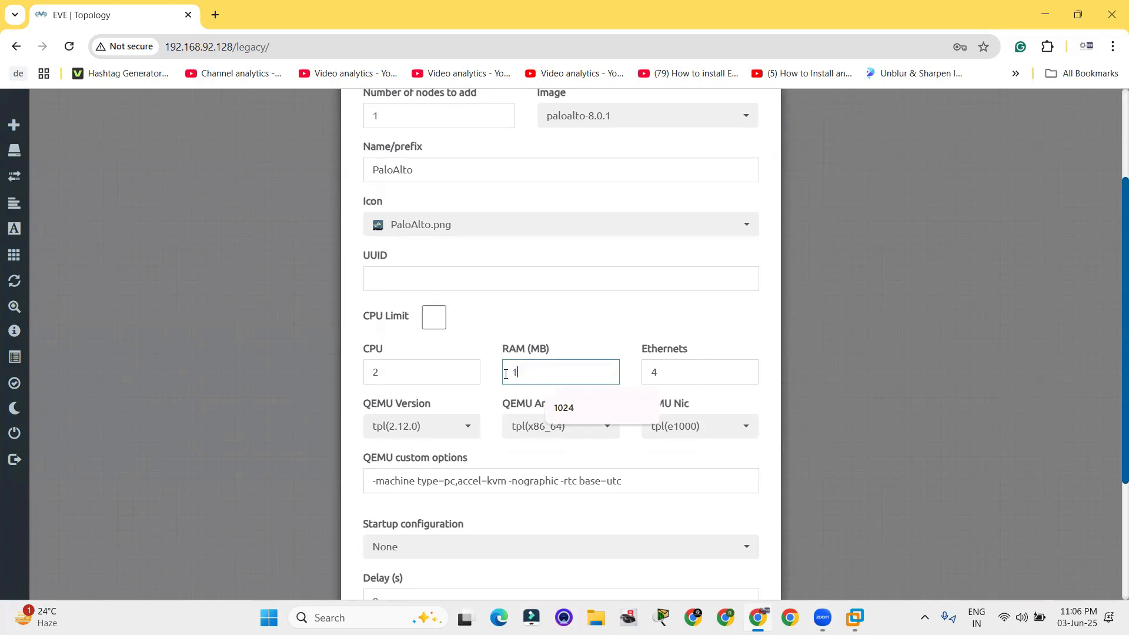
{"action": "type", "text": "2000"}
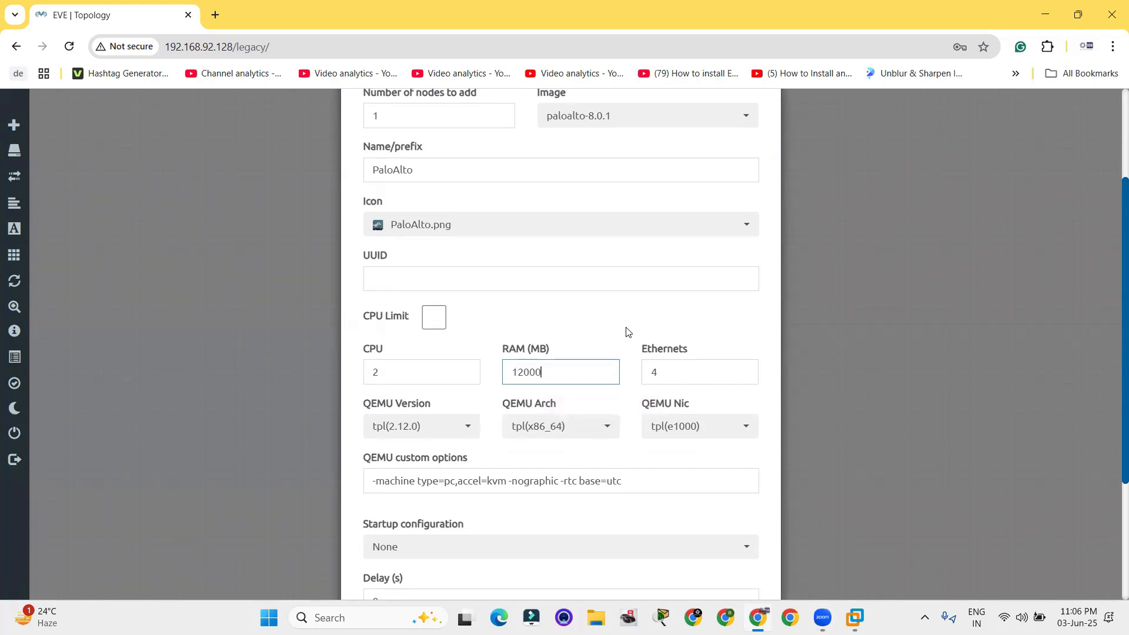
{"action": "scroll", "scroll_direction": "down", "scroll_amount": 3}
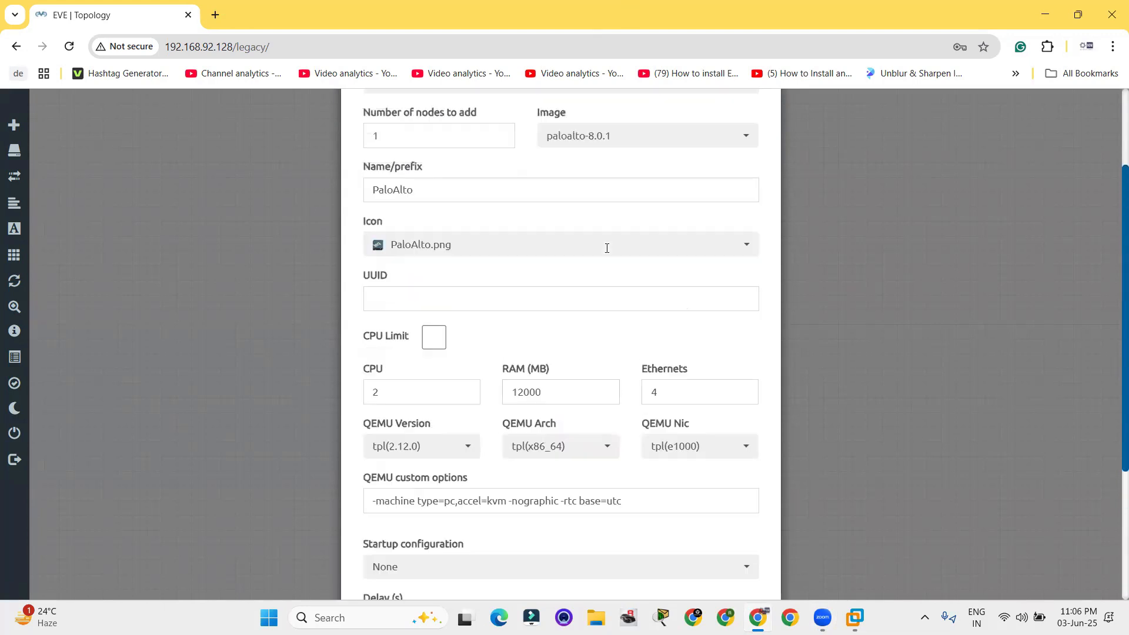
{"action": "scroll", "scroll_direction": "down", "scroll_amount": 3}
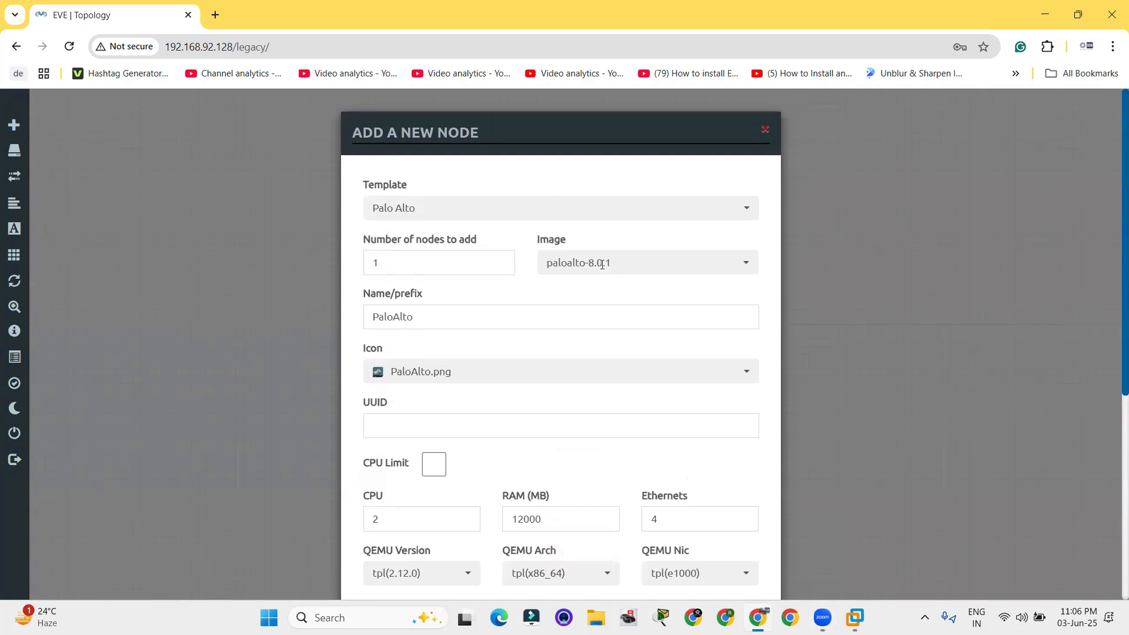
{"action": "scroll", "scroll_direction": "down", "scroll_amount": 3}
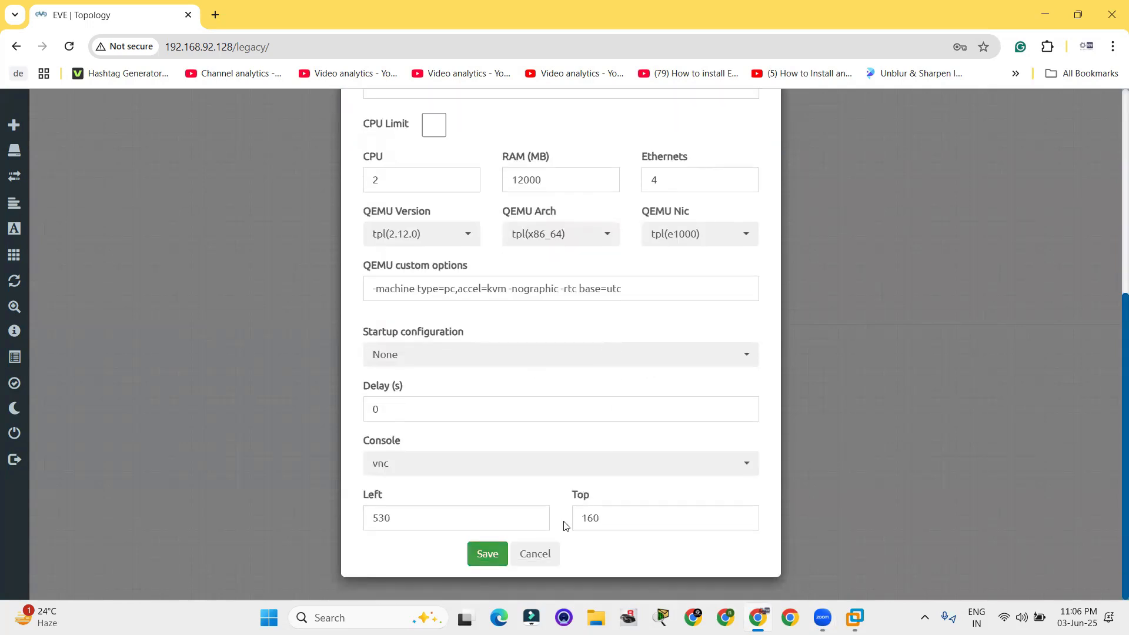
{"action": "left_click", "coordinate": [486, 554]}
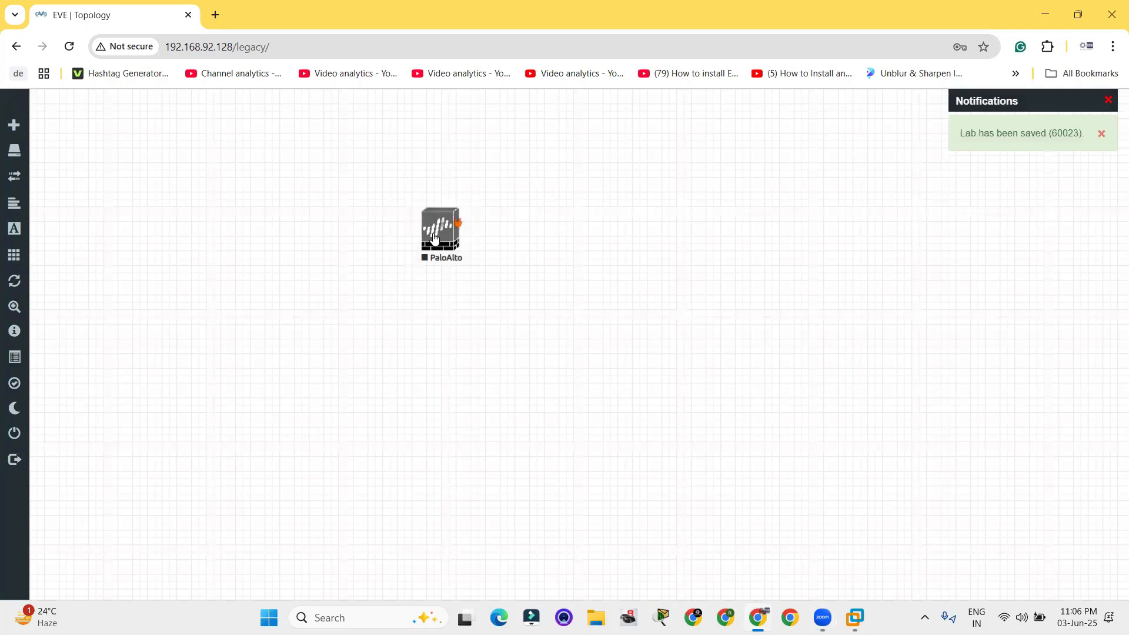
- Nudge the PaloAlto node lower and add a bridge network named Net
{"action": "left_click_drag", "start_coordinate": [440, 234], "coordinate": [434, 270]}
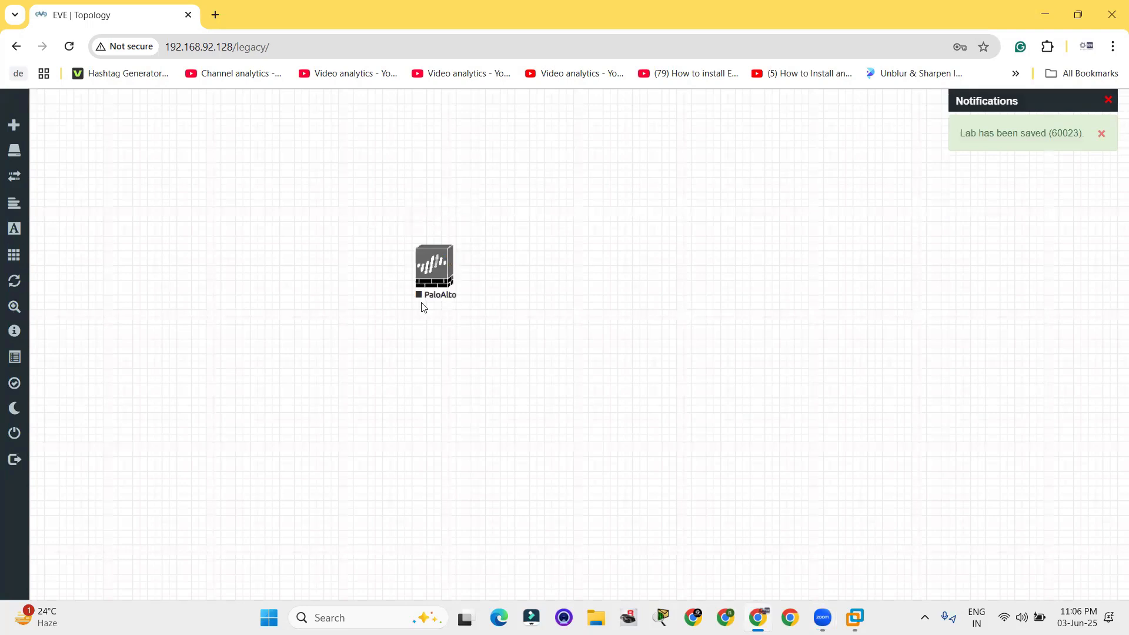
{"action": "mouse_move", "coordinate": [382, 267]}
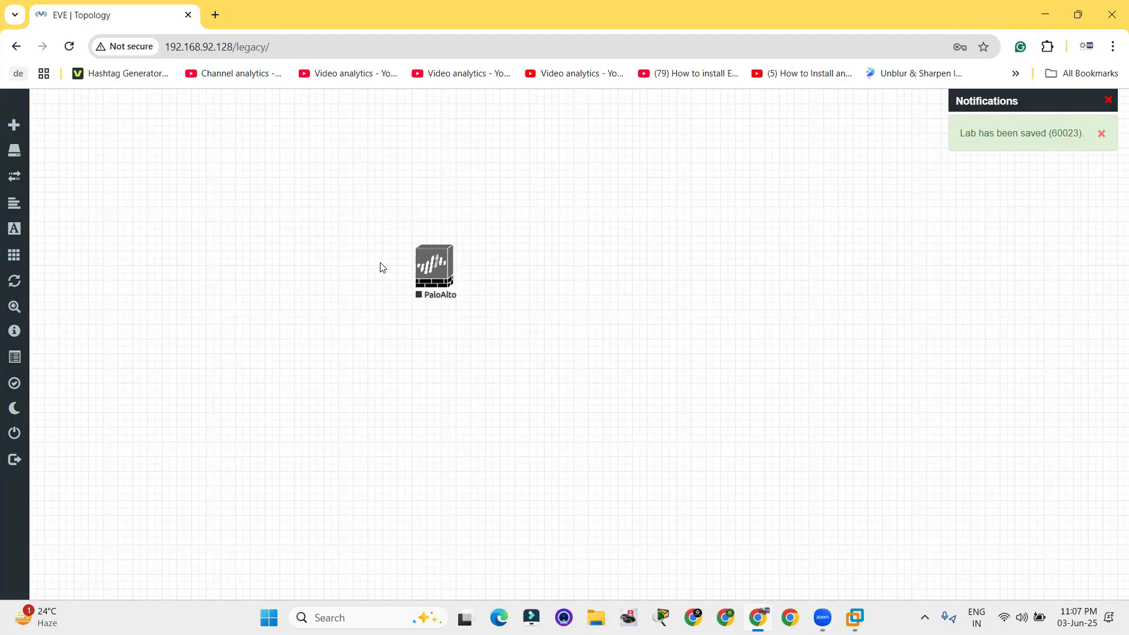
{"action": "left_click", "coordinate": [13, 177]}
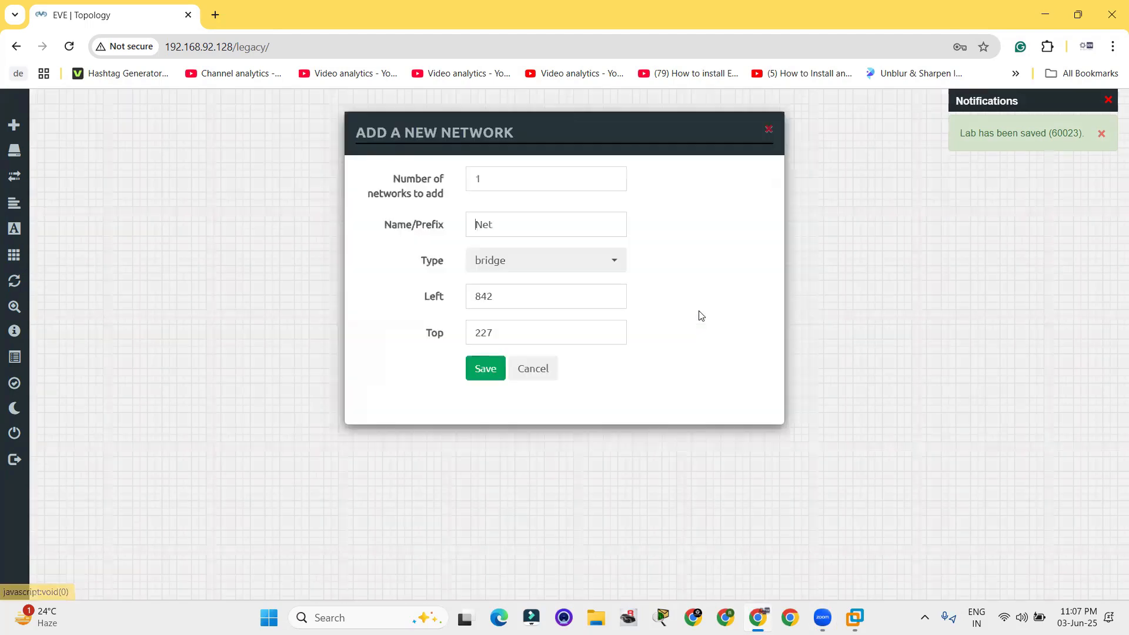
{"action": "left_click", "coordinate": [545, 260]}
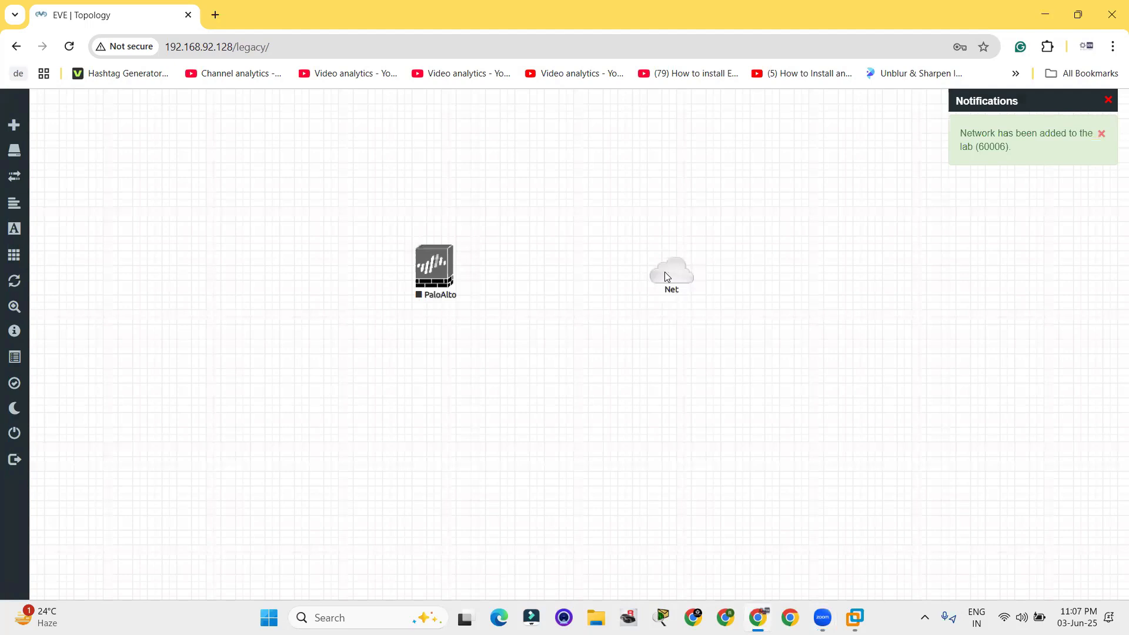
- Link the PaloAlto node's mgmt interface to the Net cloud
{"action": "left_click_drag", "start_coordinate": [450, 260], "coordinate": [687, 272]}
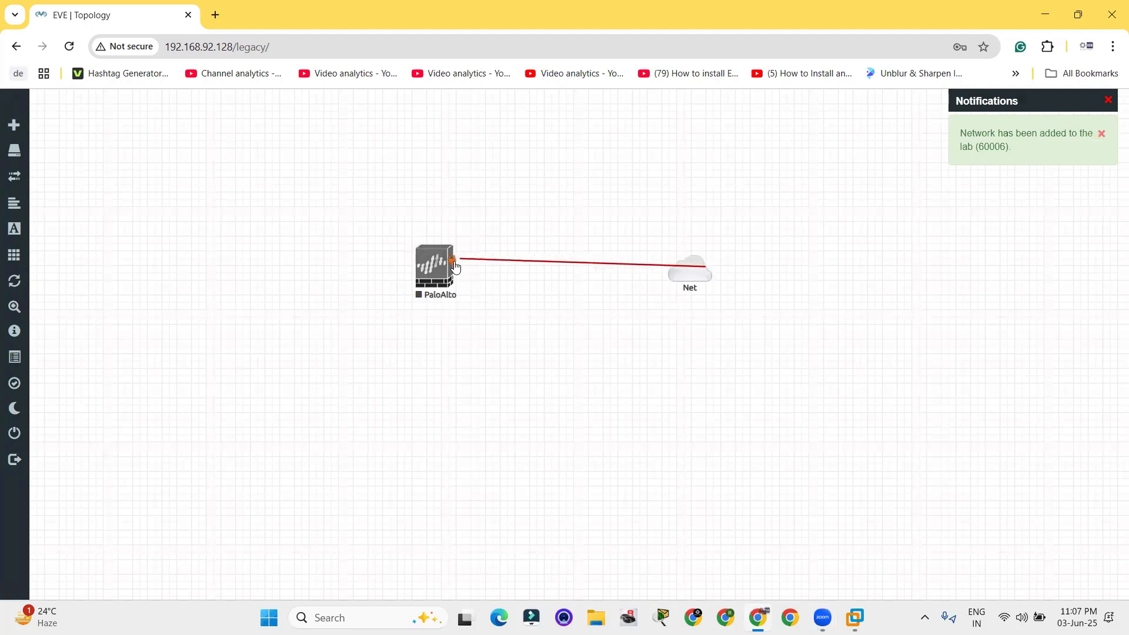
{"action": "left_click", "coordinate": [435, 262]}
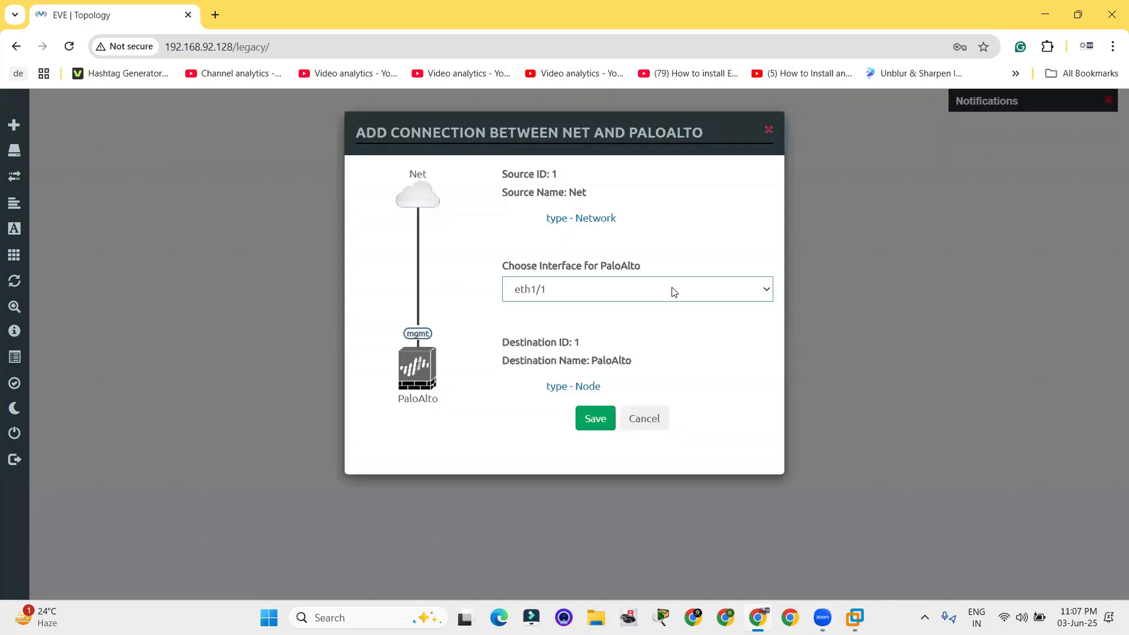
{"action": "left_click", "coordinate": [636, 288]}
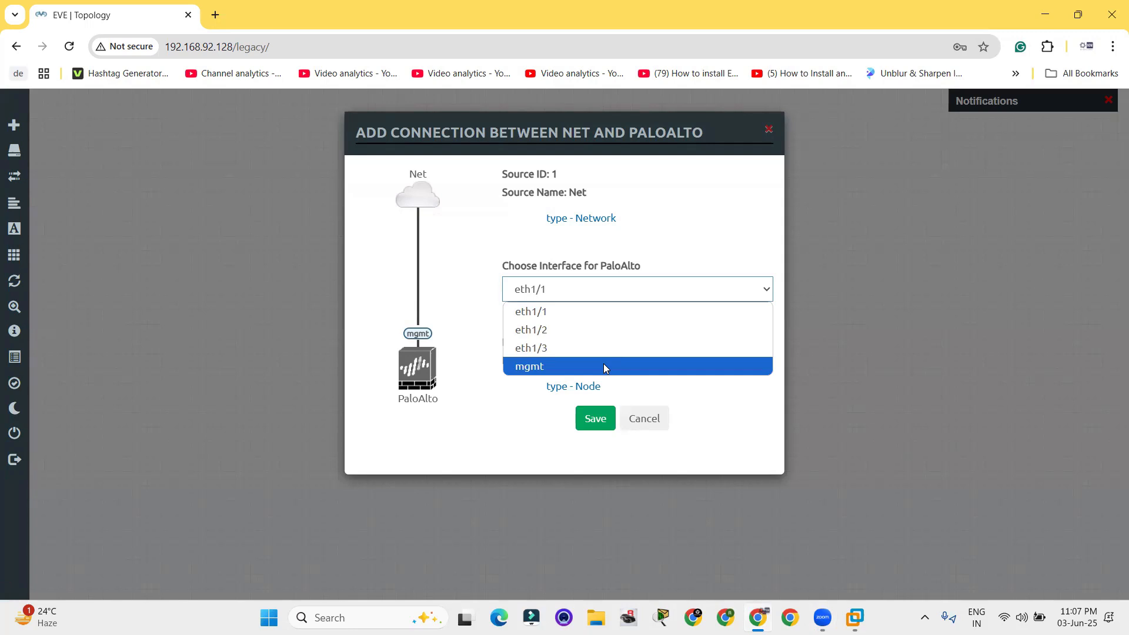
{"action": "left_click", "coordinate": [528, 365]}
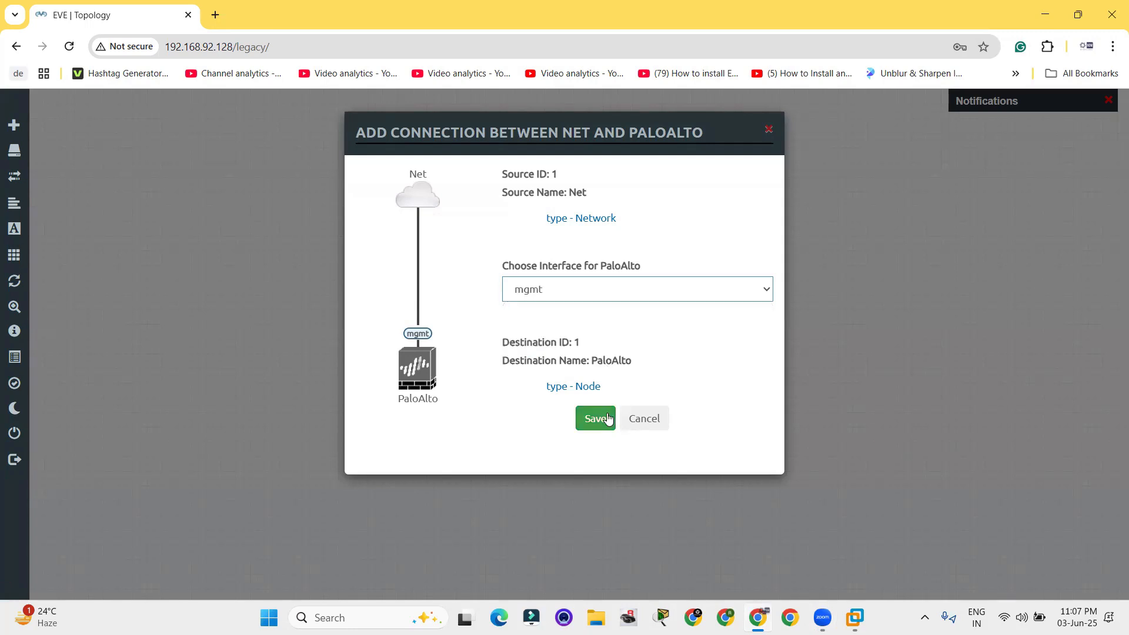
{"action": "left_click", "coordinate": [594, 418]}
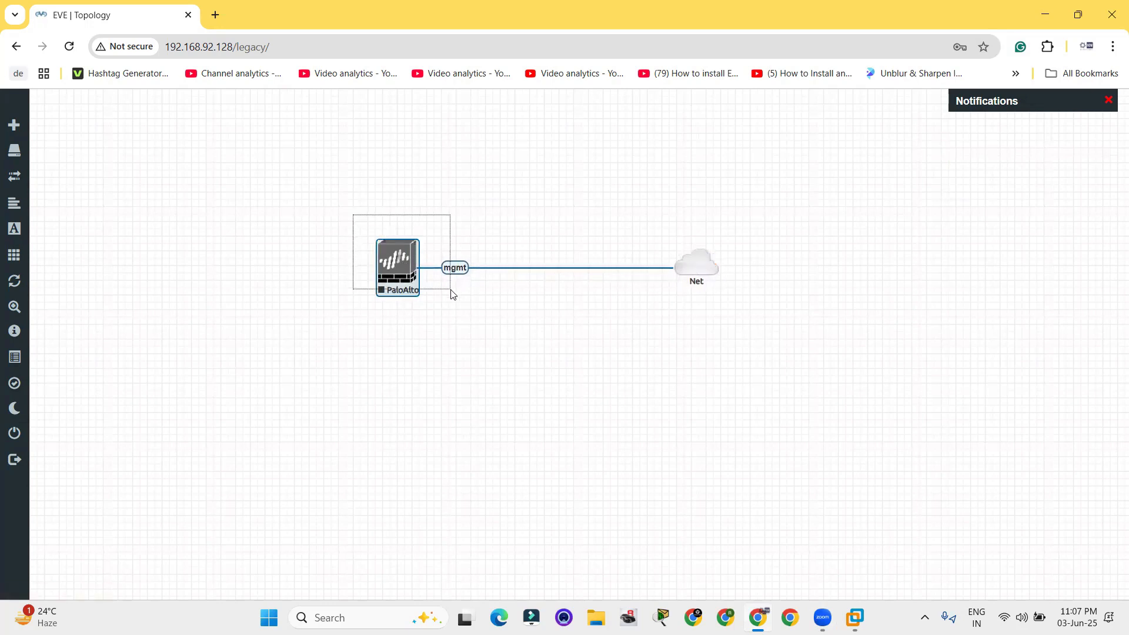
- Start the PaloAlto node, then move it and Net left into a straight line
{"action": "right_click", "coordinate": [397, 266]}
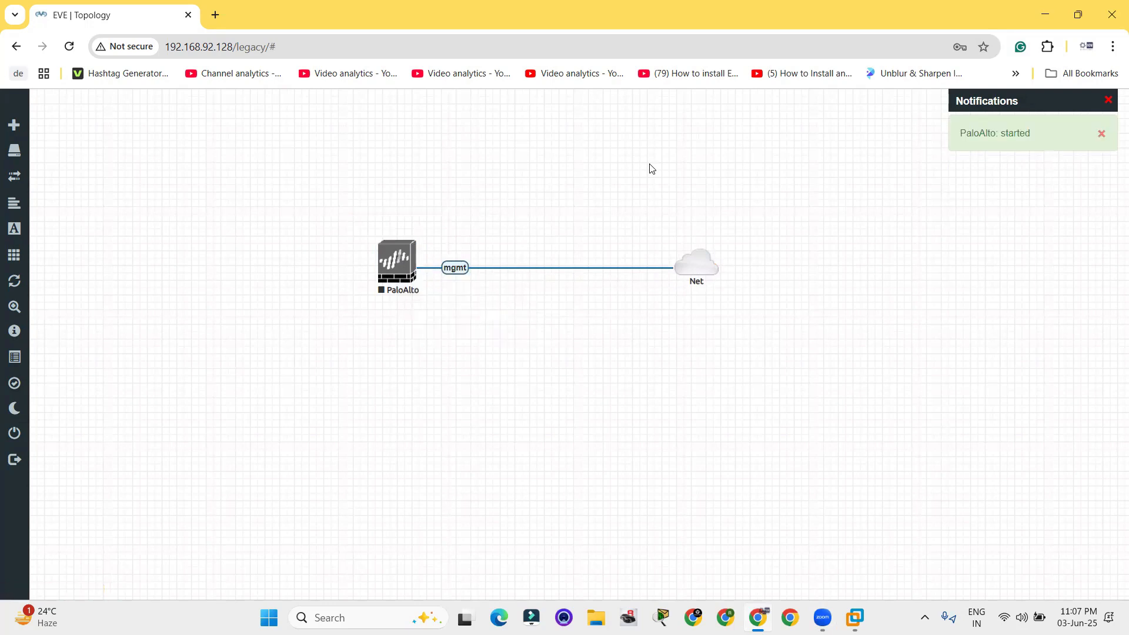
{"action": "mouse_move", "coordinate": [508, 193]}
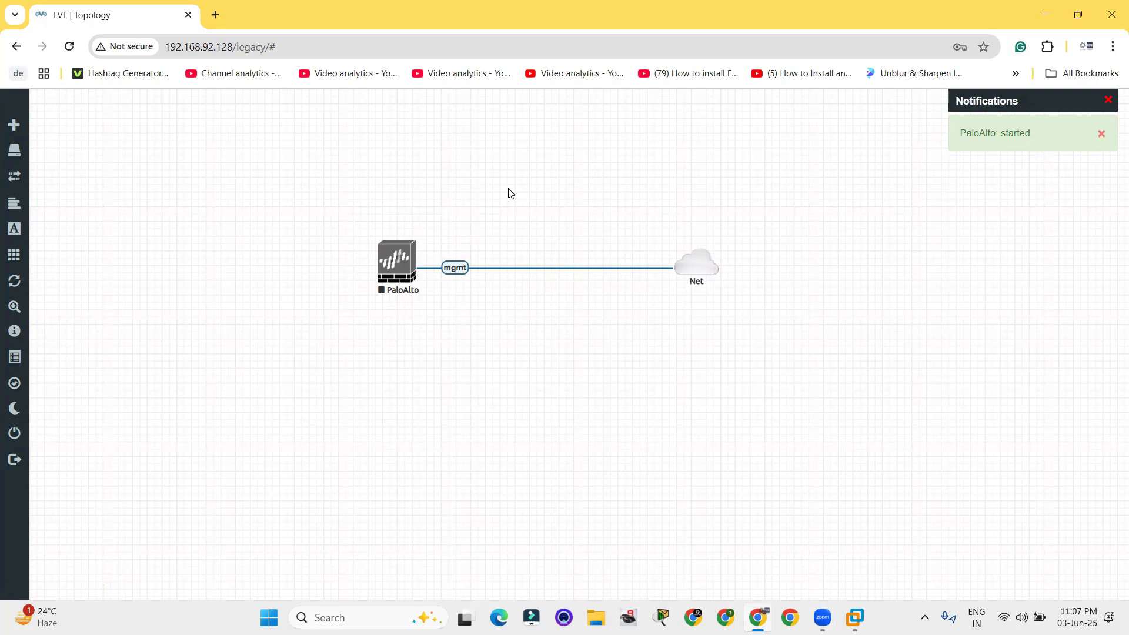
{"action": "mouse_move", "coordinate": [486, 196]}
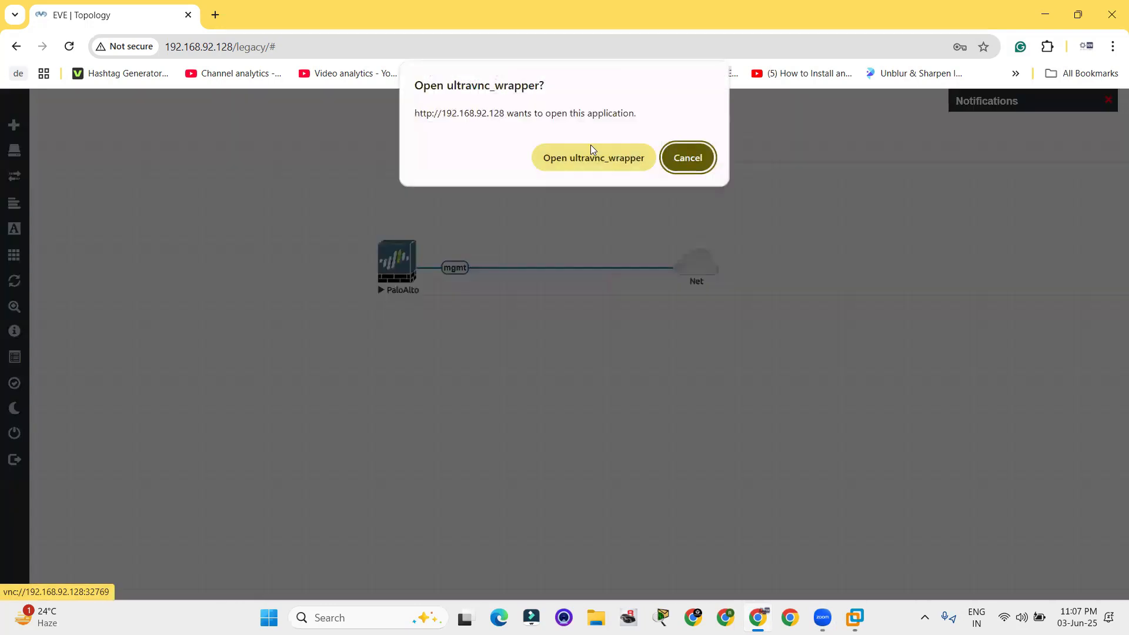
{"action": "left_click", "coordinate": [592, 158]}
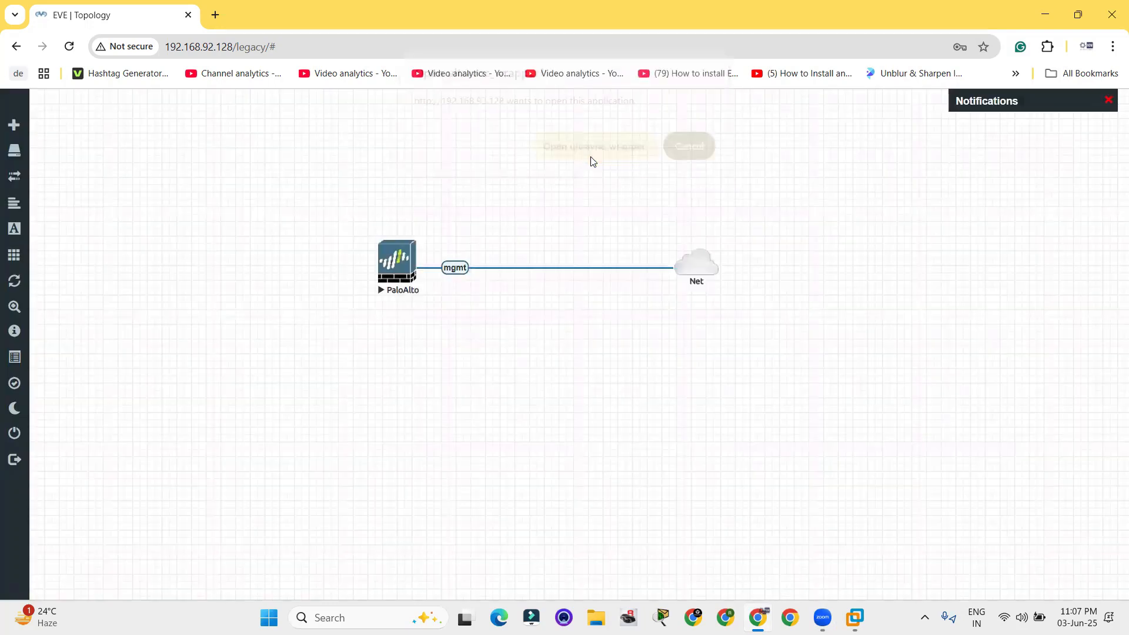
{"action": "left_click", "coordinate": [592, 146]}
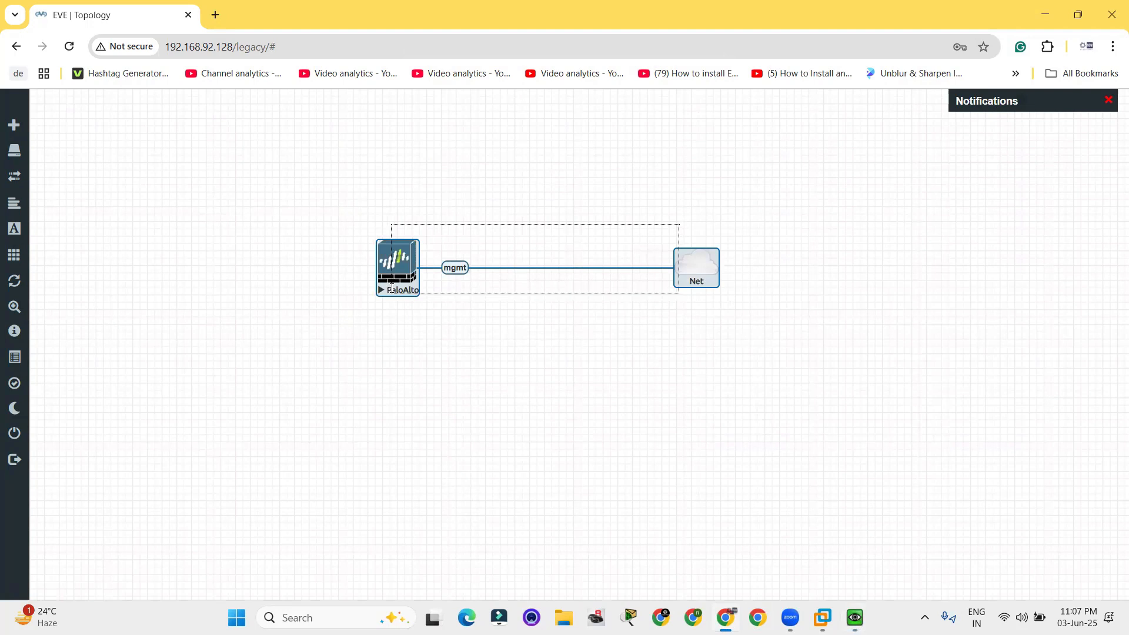
{"action": "left_click_drag", "start_coordinate": [696, 267], "coordinate": [543, 267]}
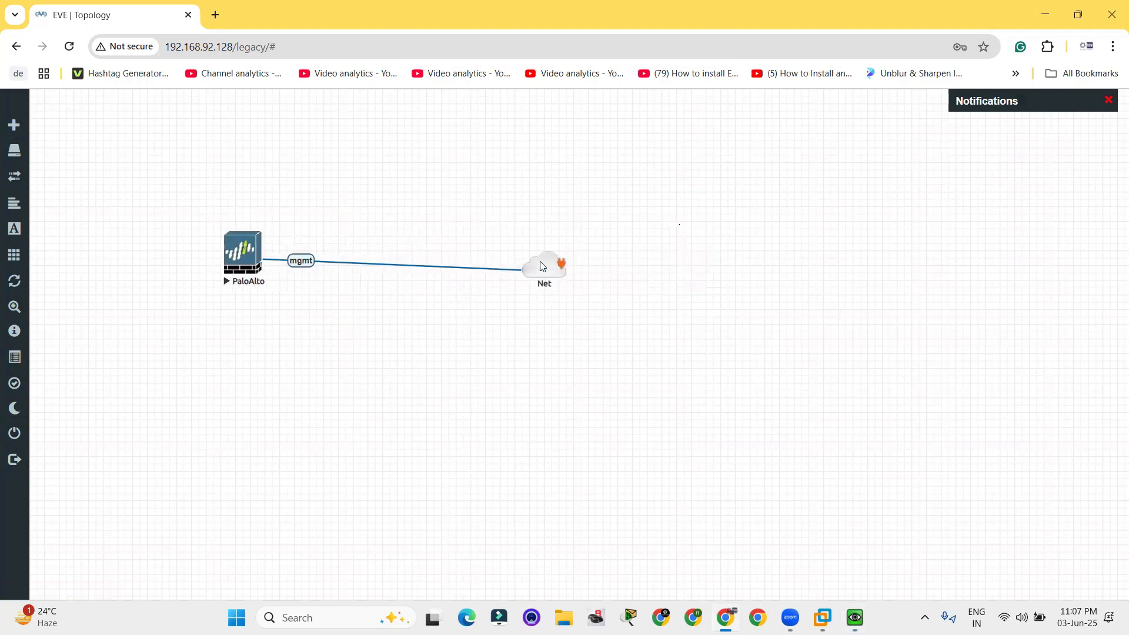
{"action": "left_click_drag", "start_coordinate": [544, 262], "coordinate": [508, 252]}
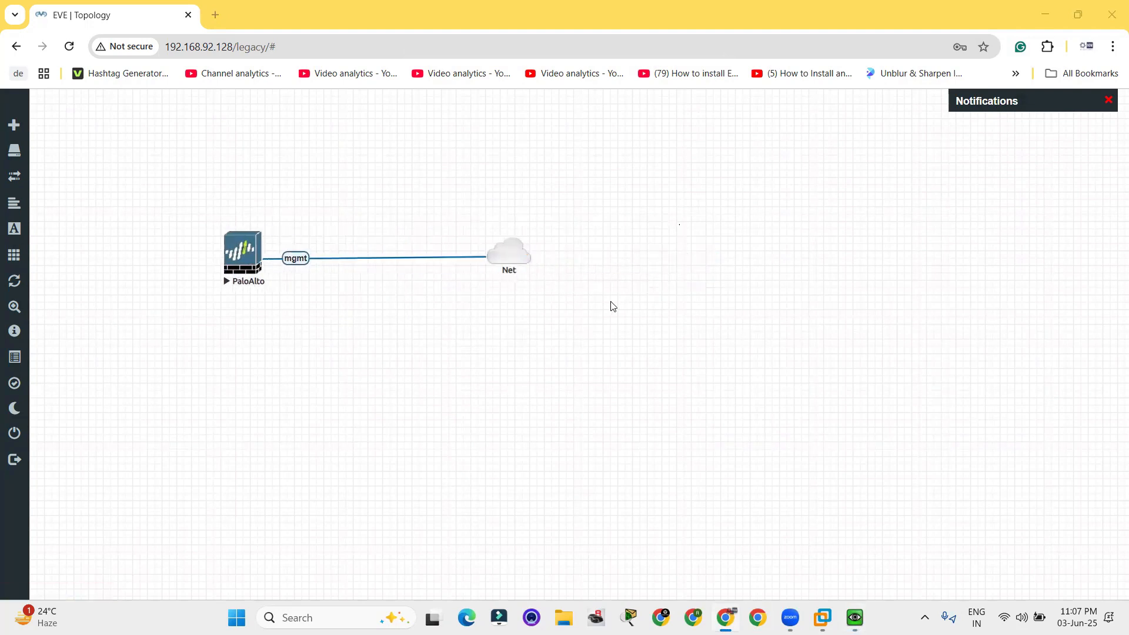
- Open the PaloAlto QEMU console in UltraVNC and focus it while it boots
{"action": "left_click", "coordinate": [243, 253]}
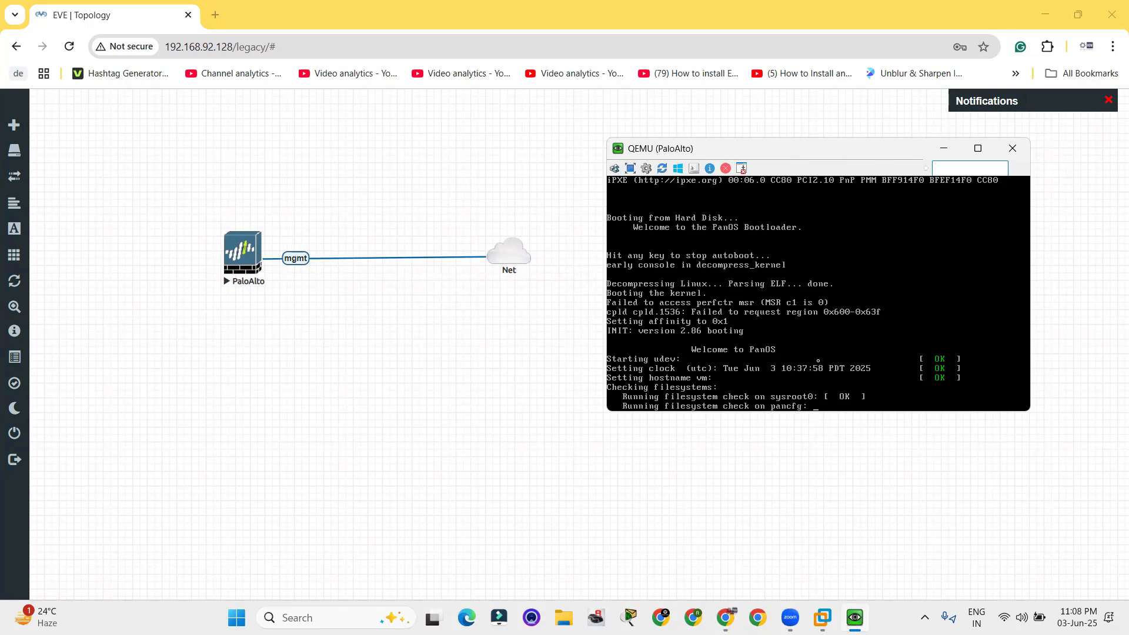
{"action": "left_click", "coordinate": [1011, 148]}
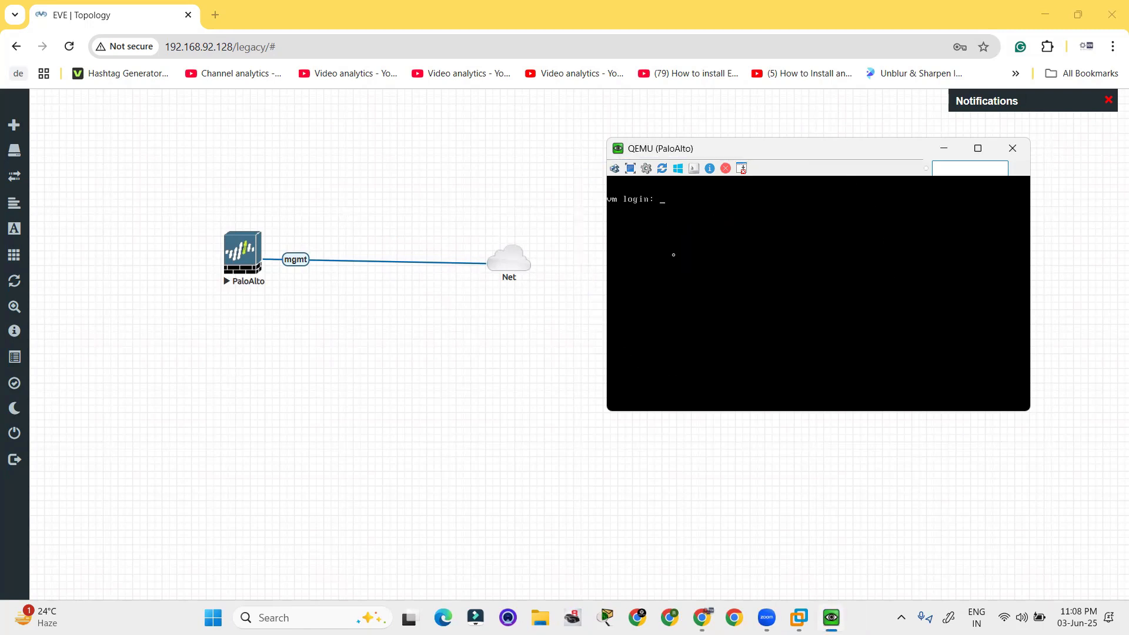
- Repeatedly try logging in as admin while the firewall finishes booting
{"action": "type", "text": "admin"}
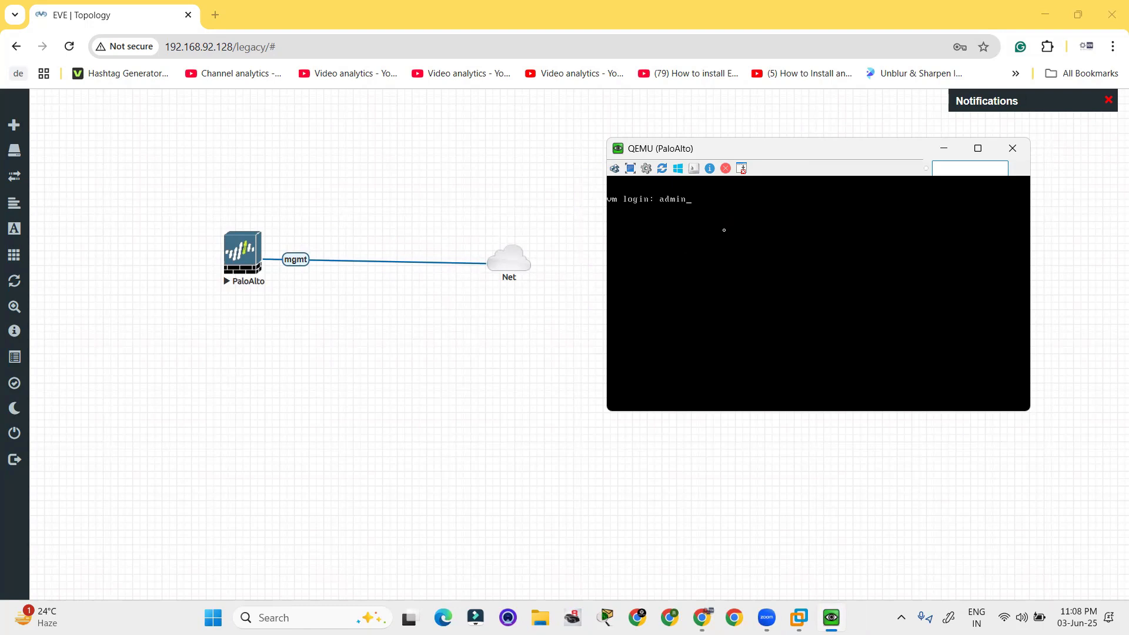
{"action": "key", "text": "enter"}
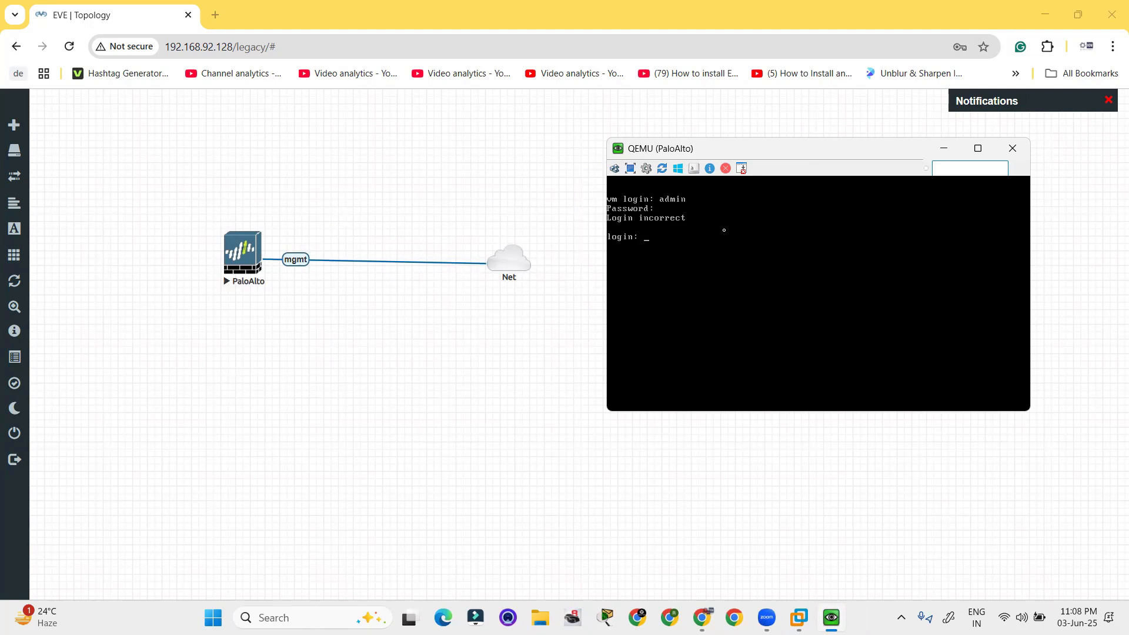
{"action": "type", "text": "admin"}
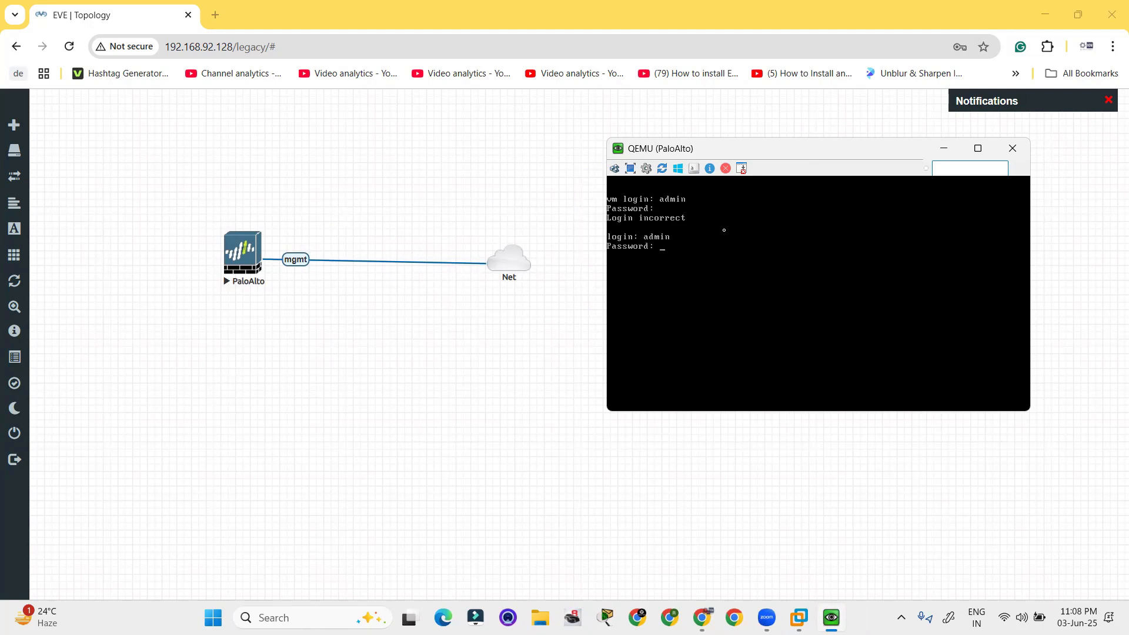
{"action": "key", "text": "Enter"}
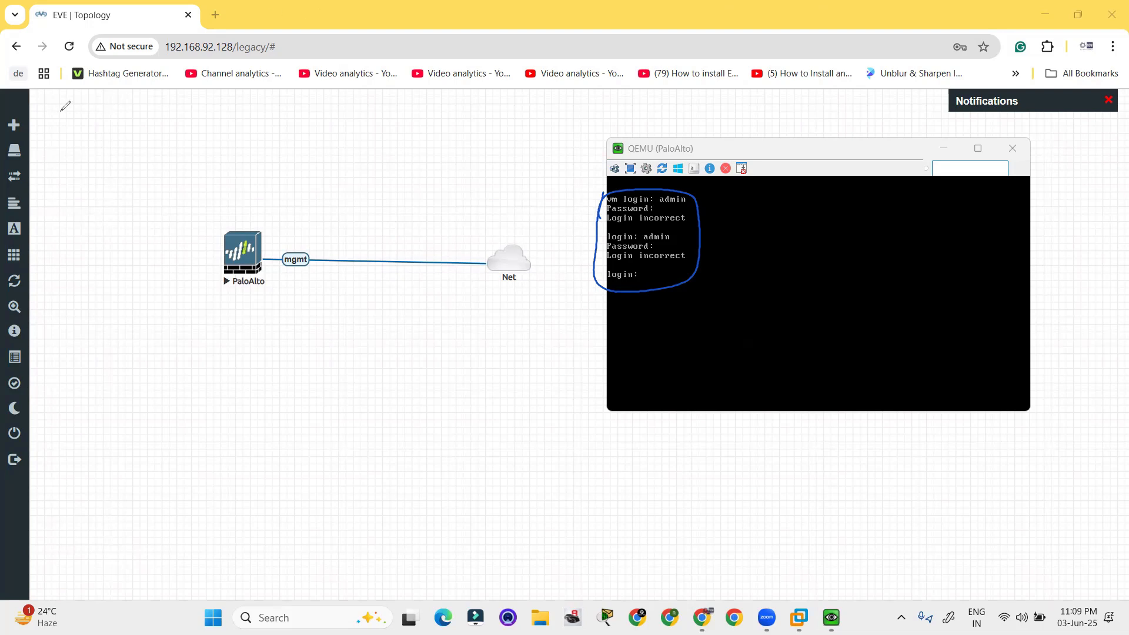
{"action": "type", "text": "admin"}
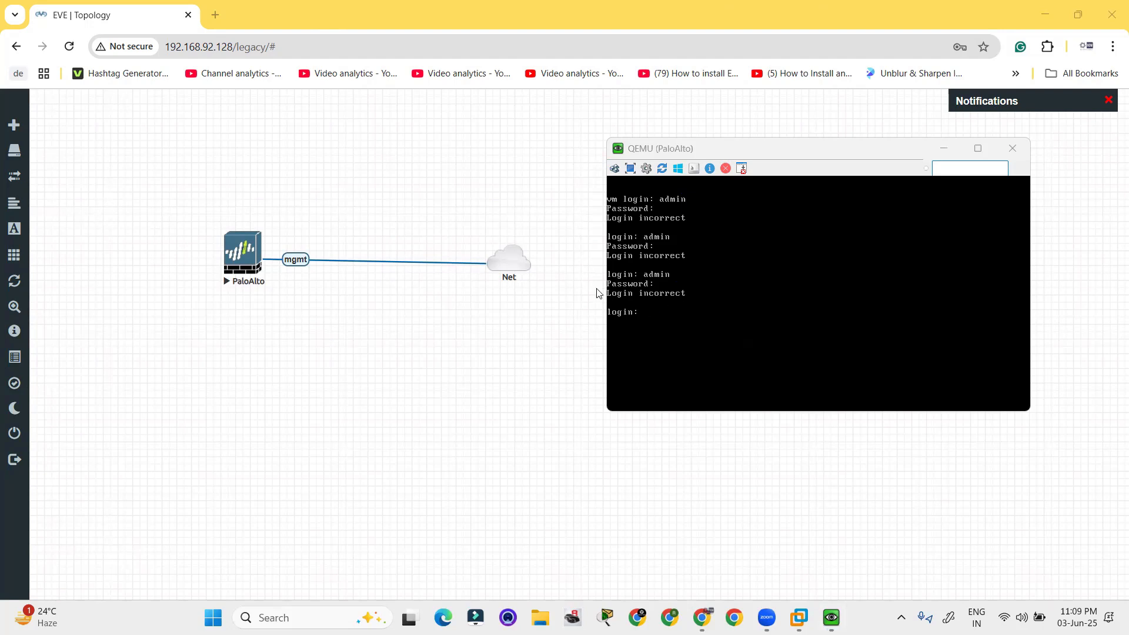
{"action": "mouse_move", "coordinate": [654, 315]}
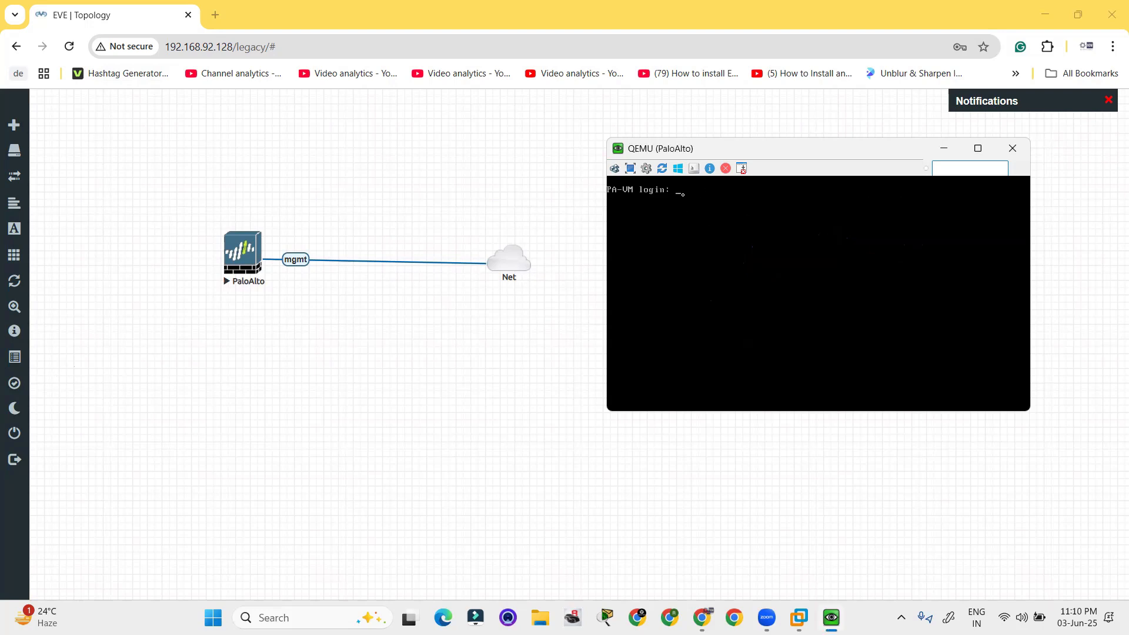
- Log in to PA-VM with the admin credentials, then close the console window
{"action": "type", "text": "admin"}
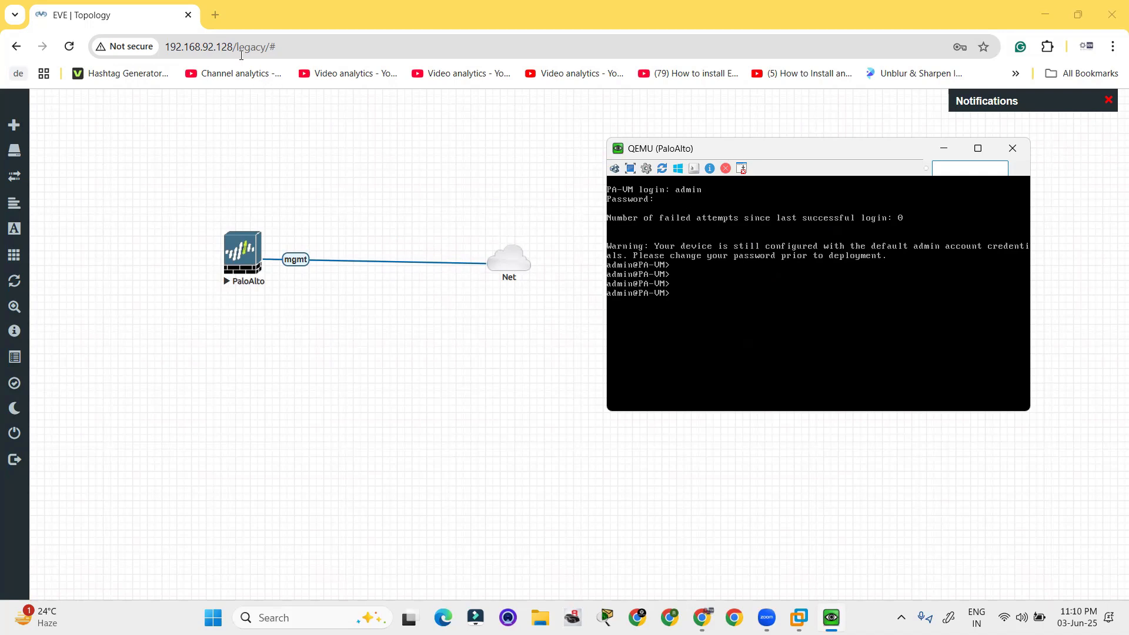
{"action": "left_click", "coordinate": [1011, 147]}
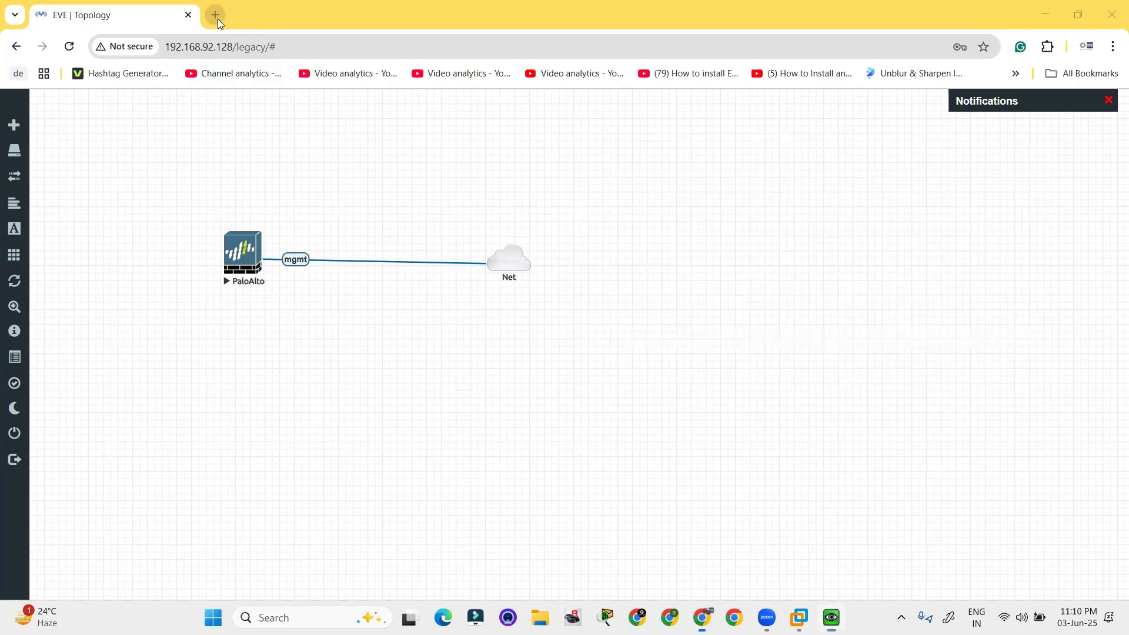
{"action": "left_click", "coordinate": [215, 14]}
{"action": "type", "text": "192.168.92.129"}
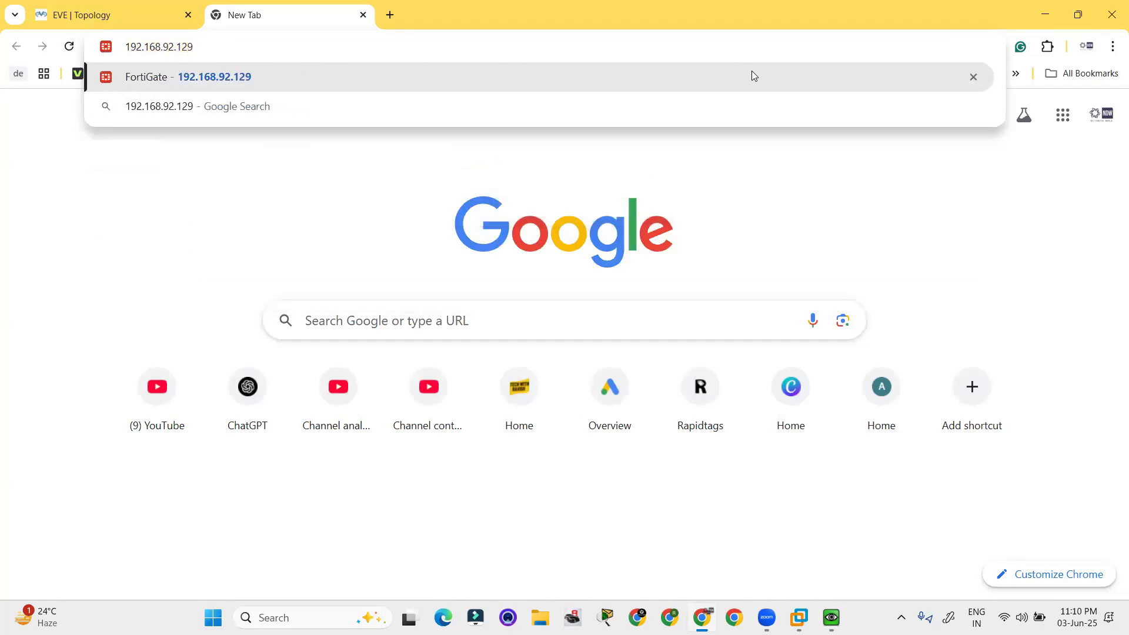
{"action": "key", "text": "Enter"}
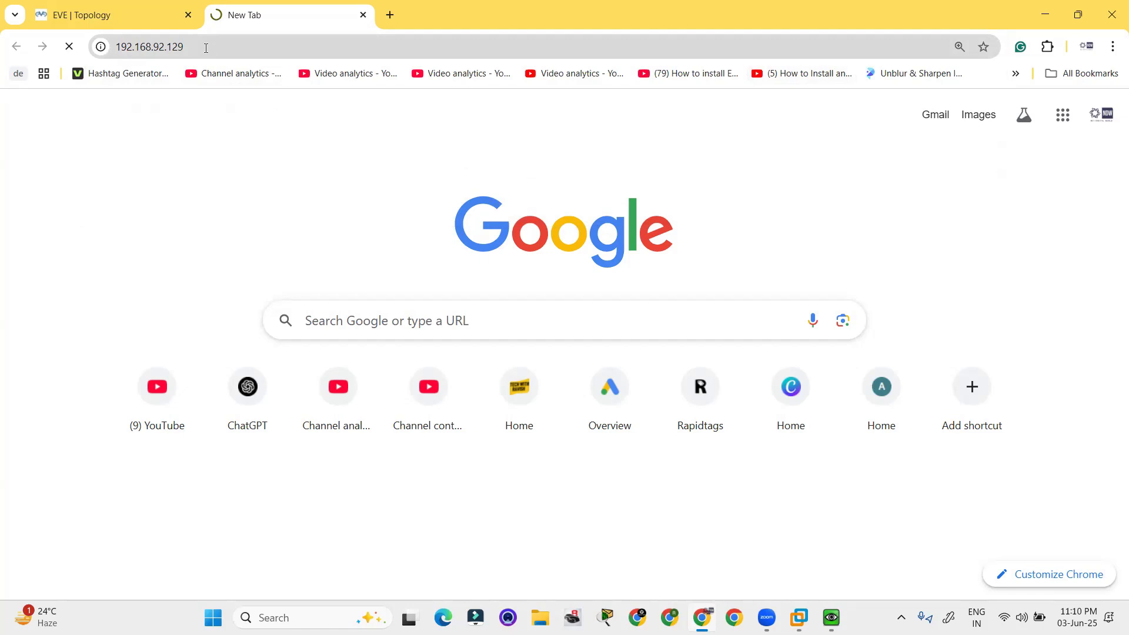
{"action": "left_click", "coordinate": [148, 47]}
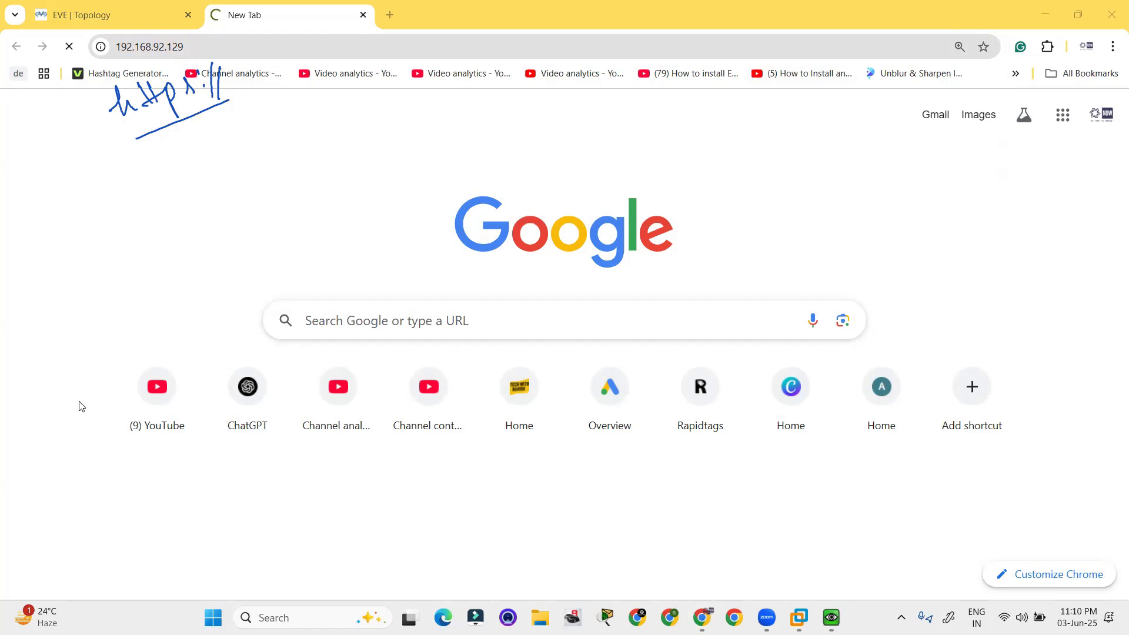
{"action": "left_click", "coordinate": [148, 46]}
{"action": "type", "text": "https:"}
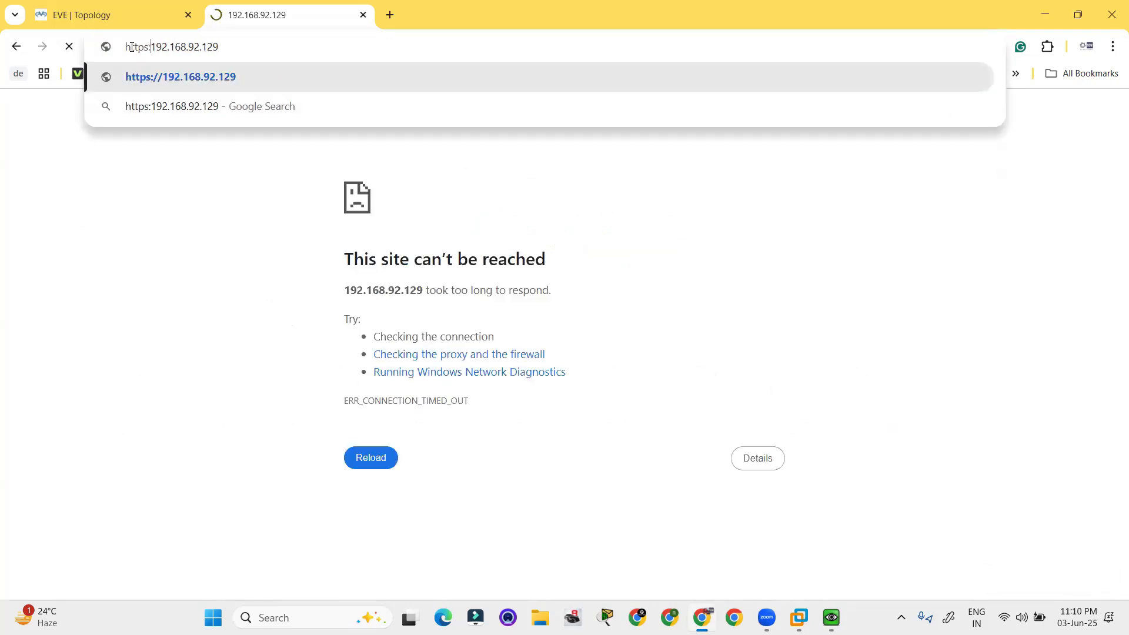
{"action": "key", "text": "Enter"}
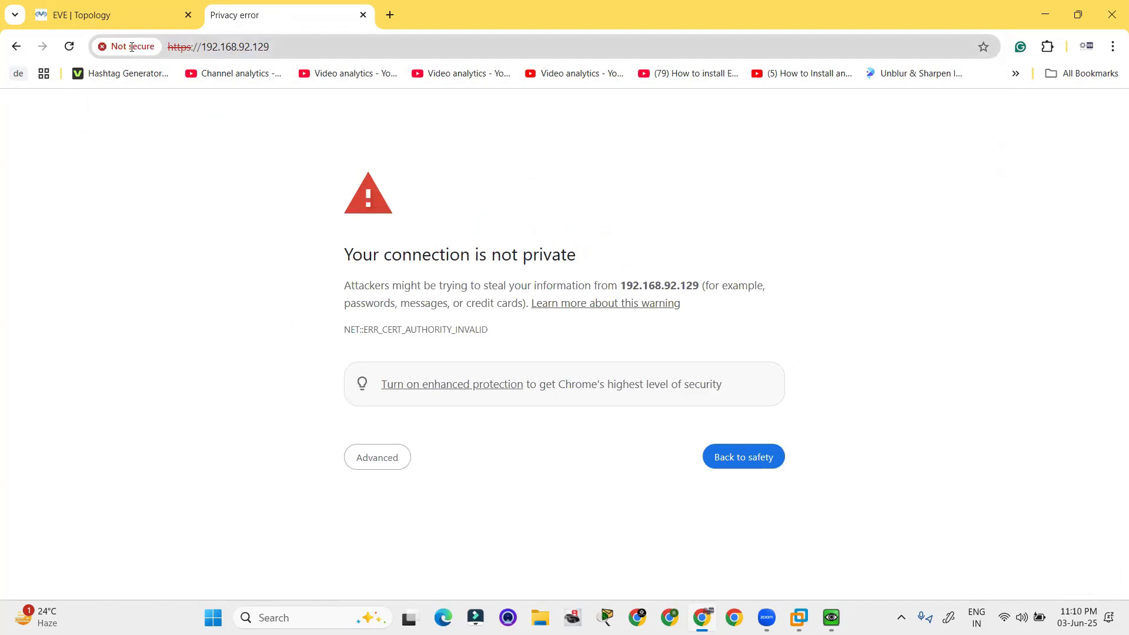
{"action": "mouse_move", "coordinate": [350, 273]}
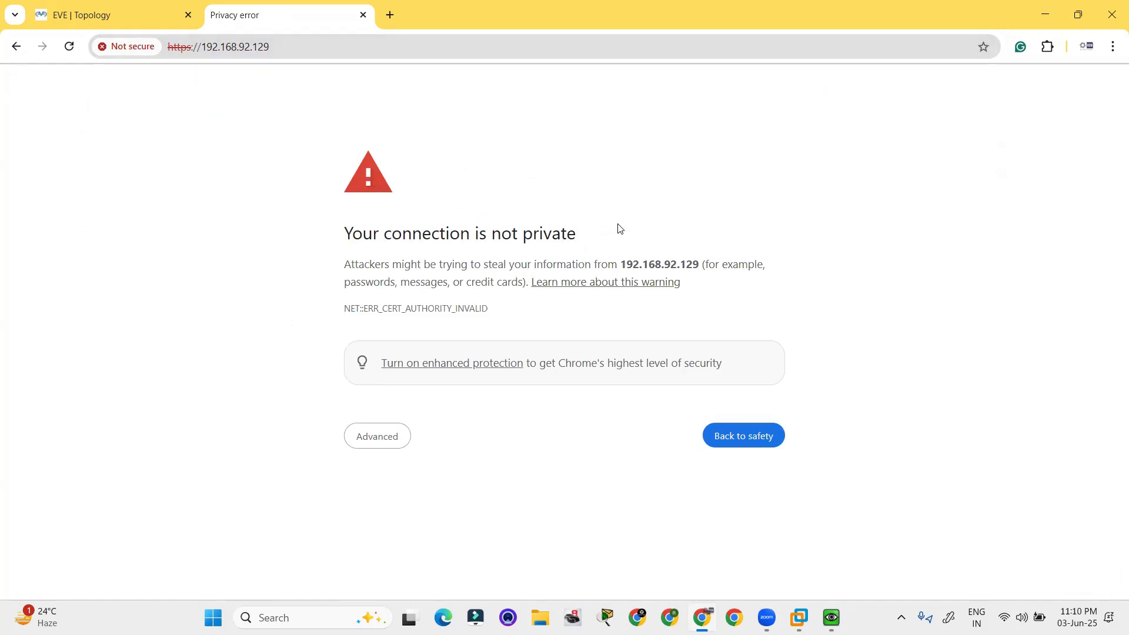
- Expand Advanced and proceed to 192.168.92.129 despite the unsafe certificate
{"action": "left_click", "coordinate": [376, 436]}
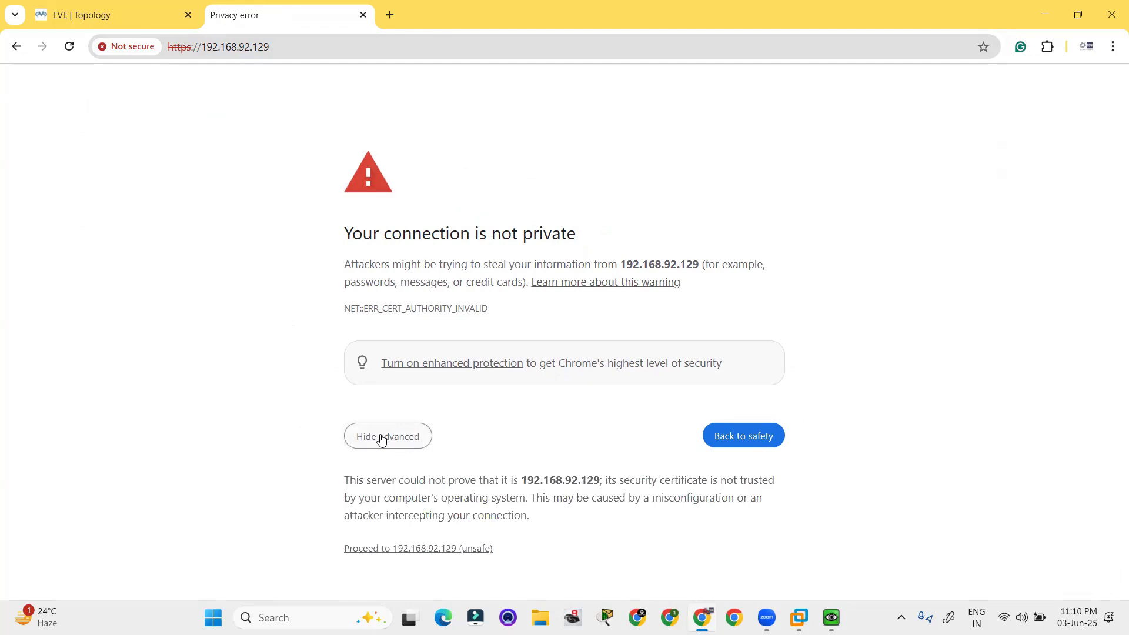
{"action": "mouse_move", "coordinate": [425, 553]}
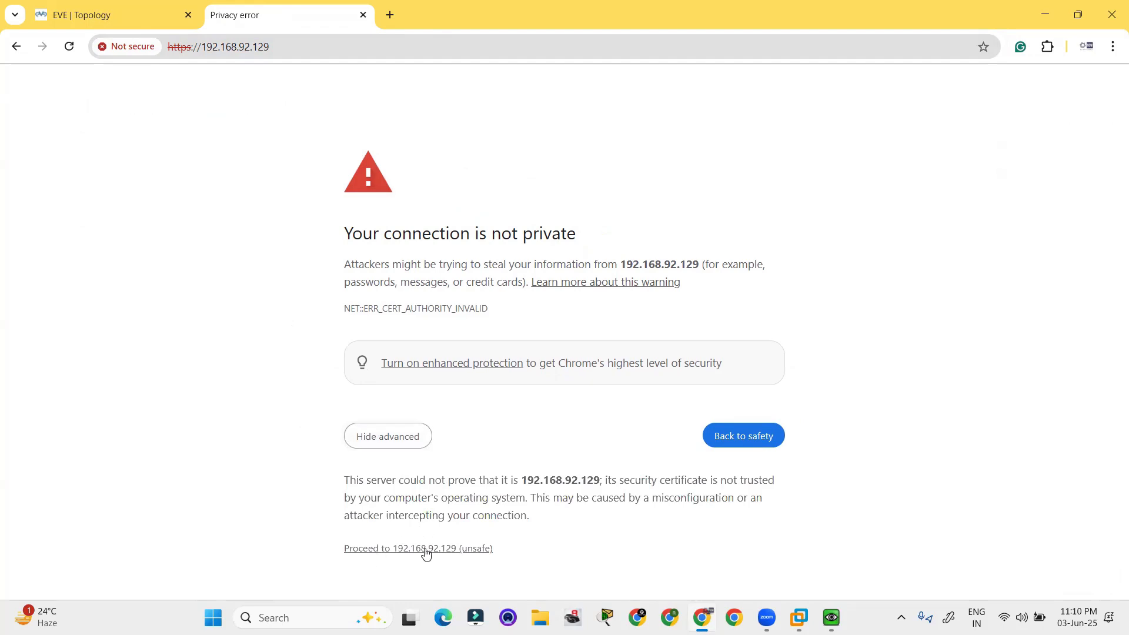
{"action": "mouse_move", "coordinate": [442, 554]}
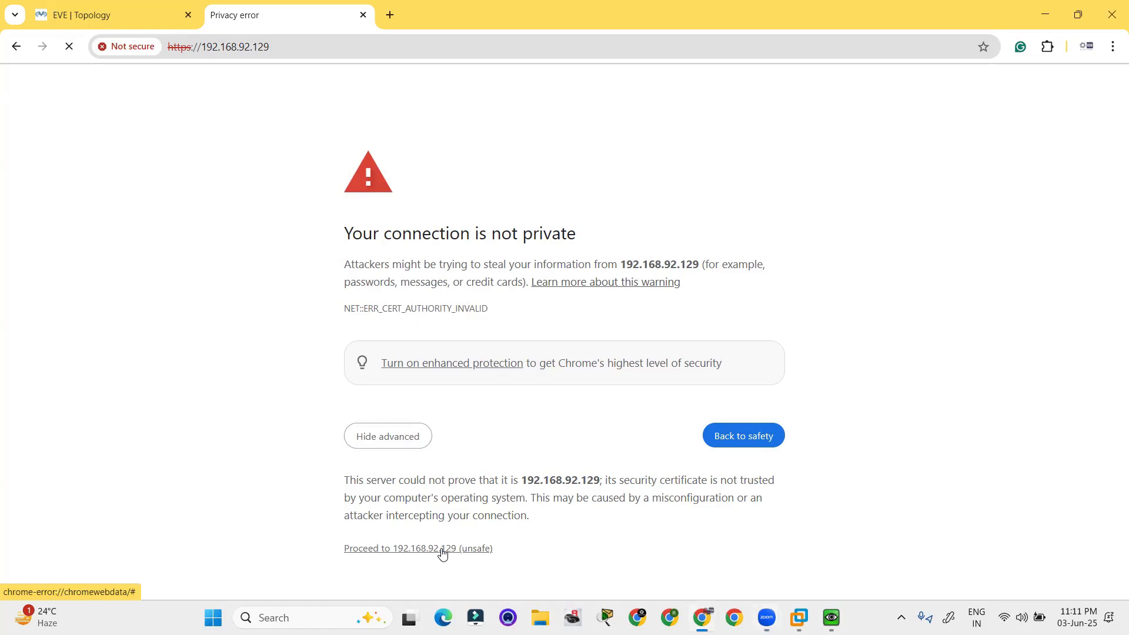
{"action": "left_click", "coordinate": [418, 548]}
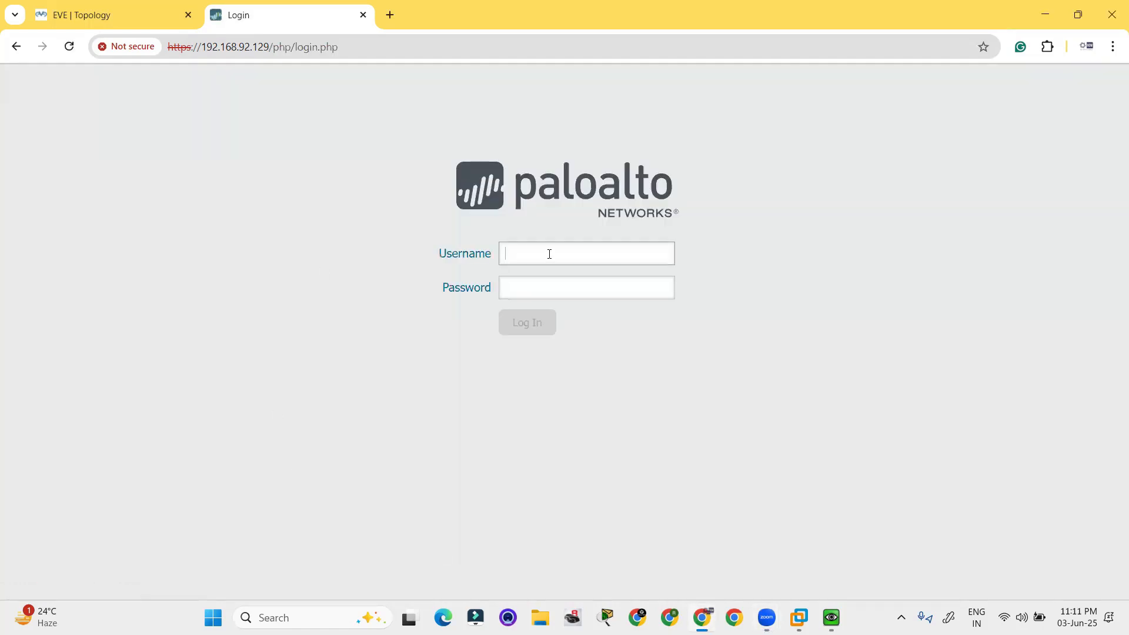
- Sign in as admin and dismiss the default-credentials and password-breach alerts
{"action": "type", "text": "admin"}
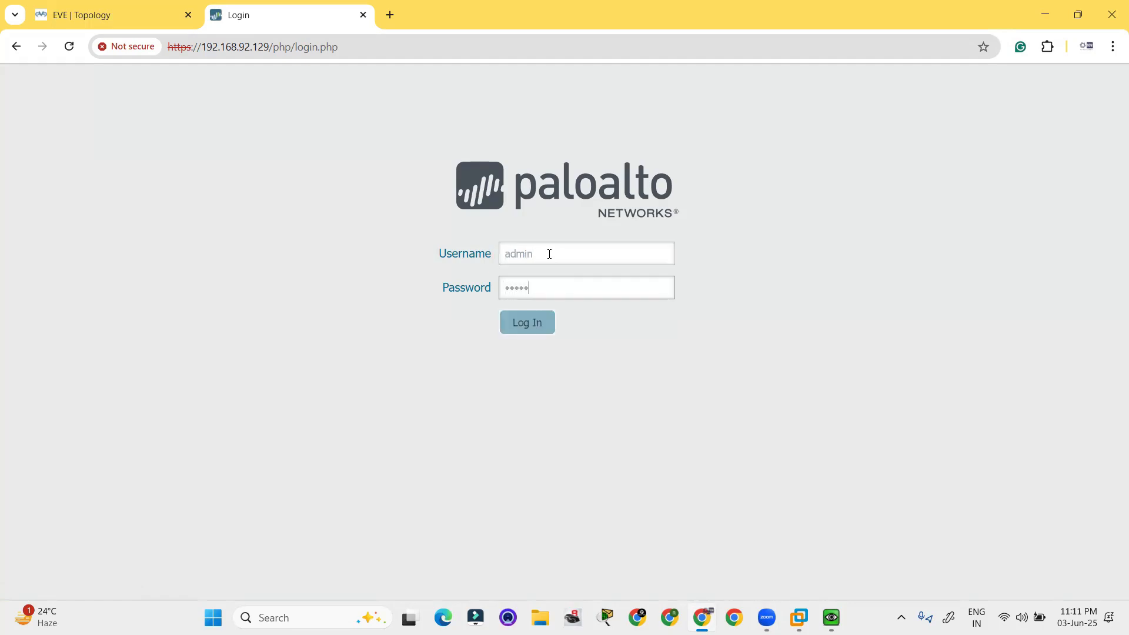
{"action": "left_click", "coordinate": [526, 322]}
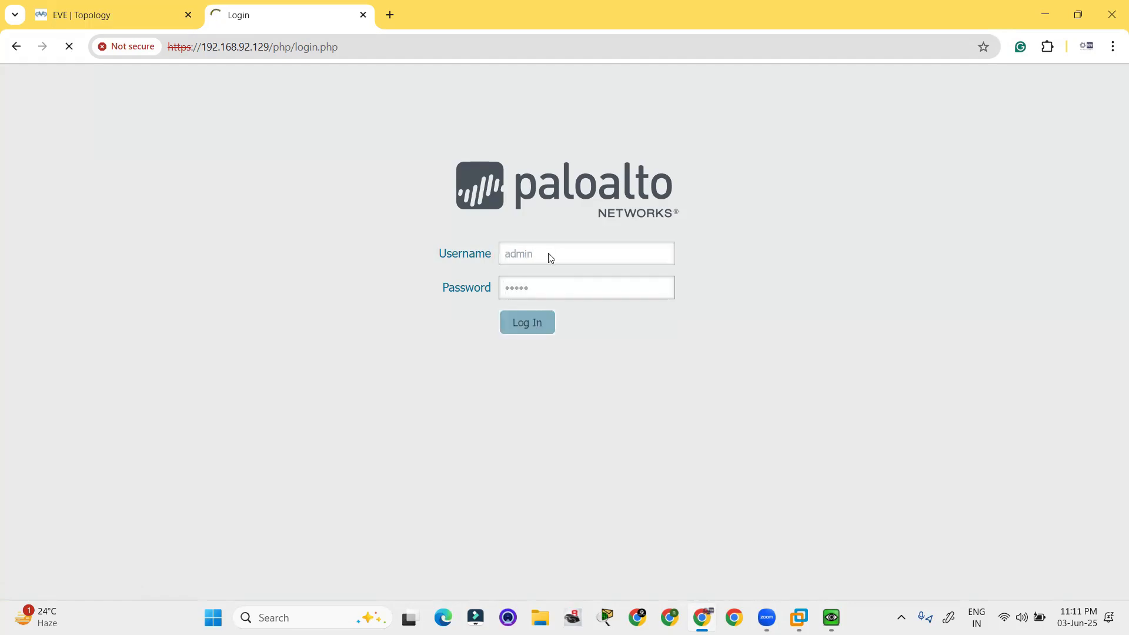
{"action": "left_click", "coordinate": [526, 322]}
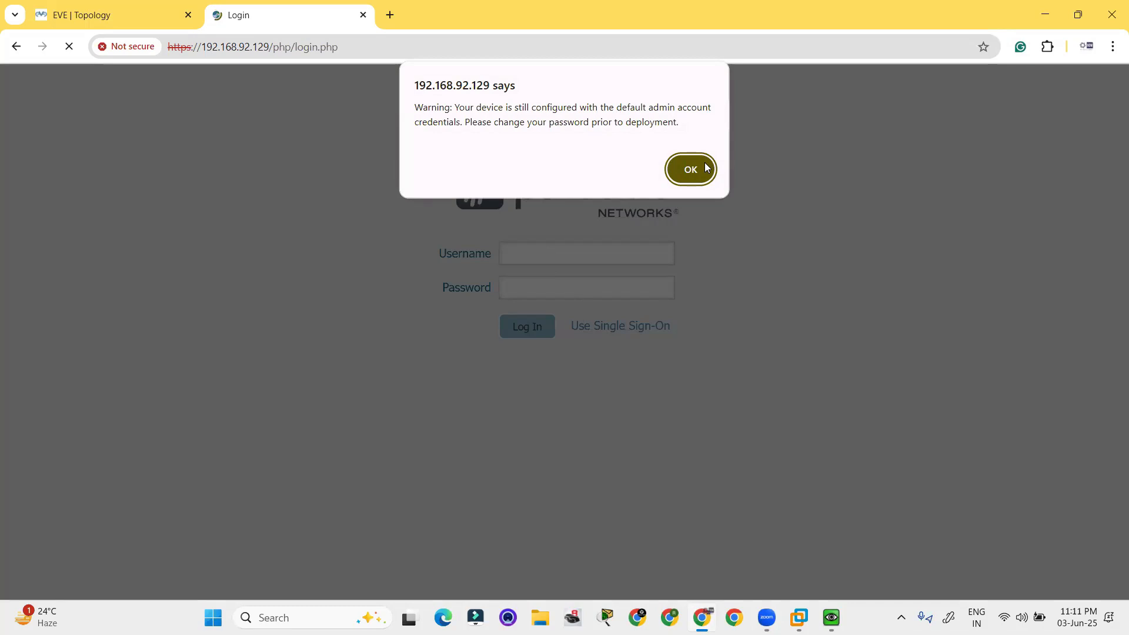
{"action": "left_click", "coordinate": [689, 169]}
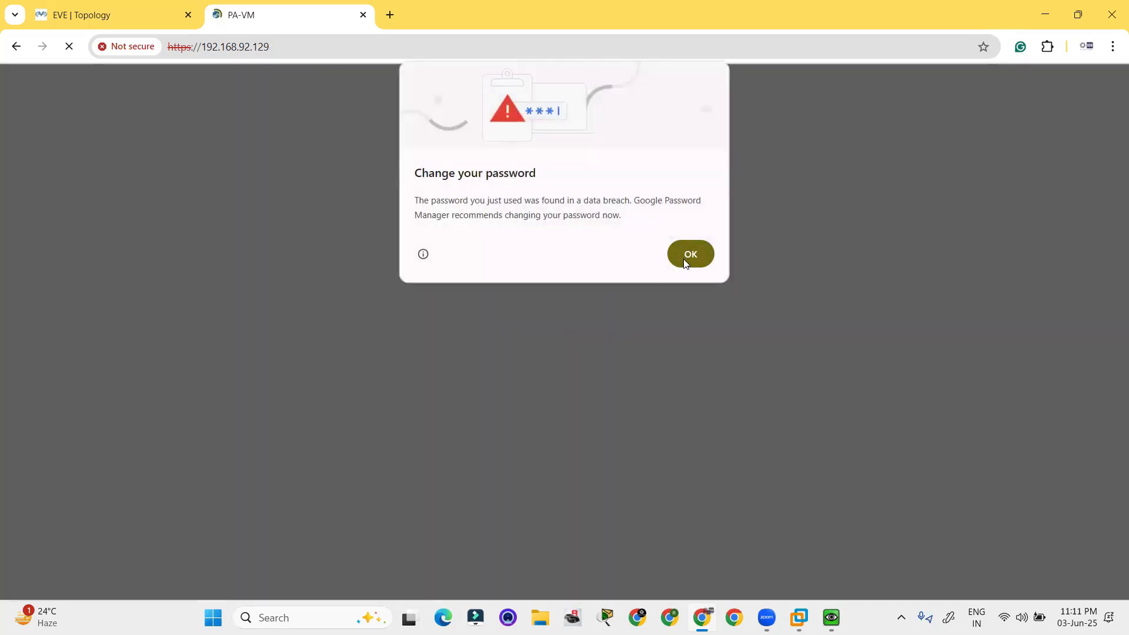
{"action": "left_click", "coordinate": [689, 253]}
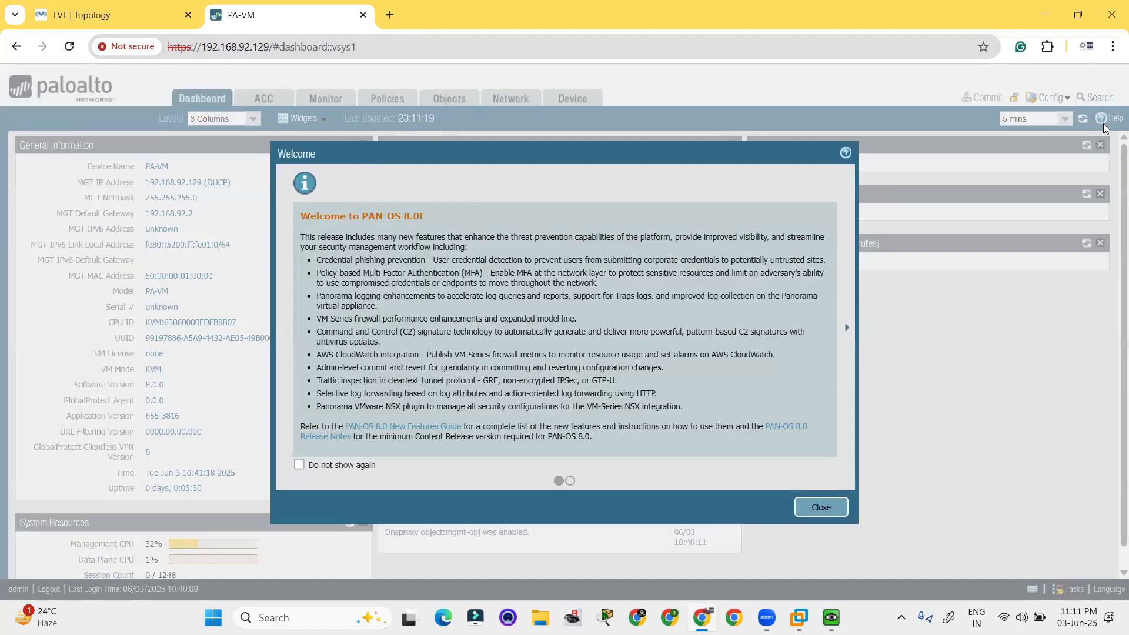
- Close the PAN-OS 8.0 welcome dialog and drag across the dashboard widgets
{"action": "left_click", "coordinate": [819, 507]}
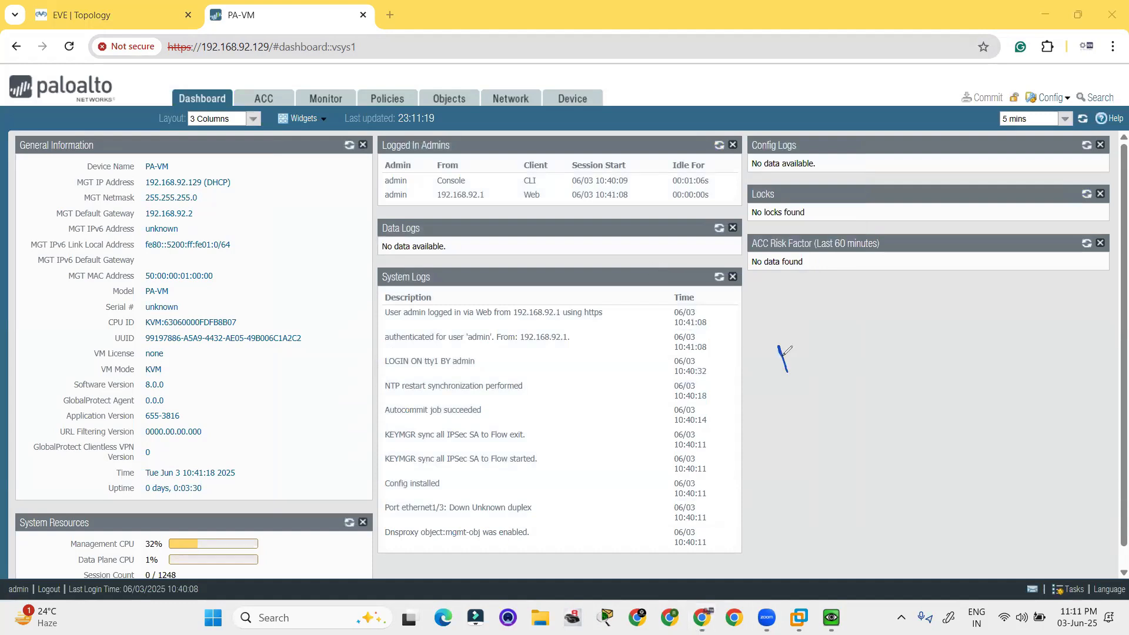
{"action": "left_click_drag", "start_coordinate": [788, 353], "coordinate": [871, 310]}
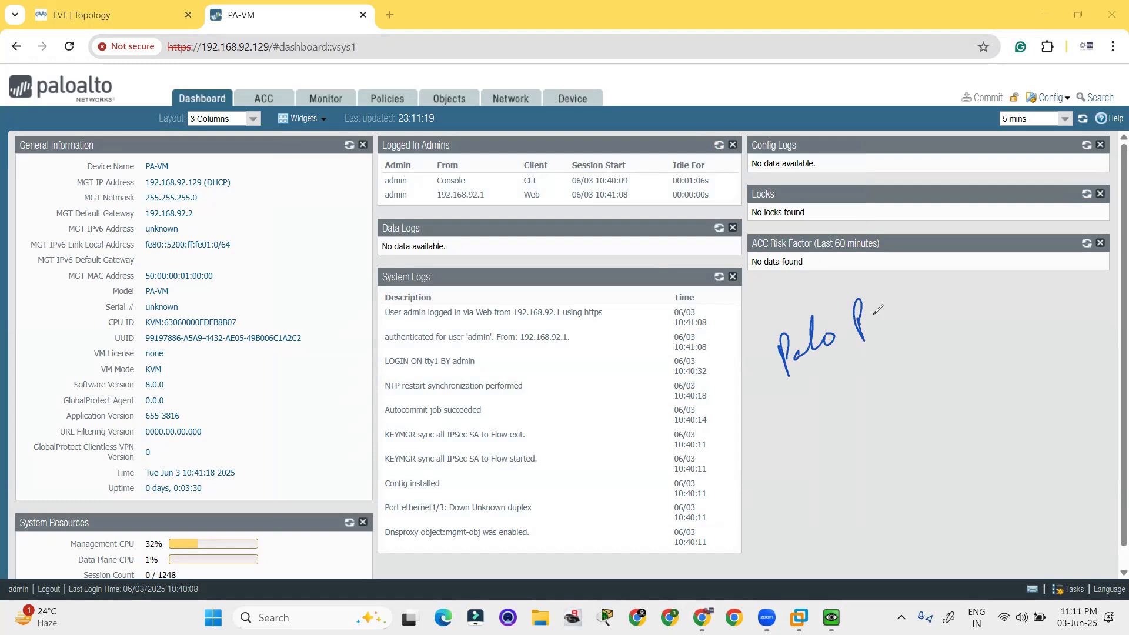
{"action": "left_click_drag", "start_coordinate": [850, 317], "coordinate": [958, 288]}
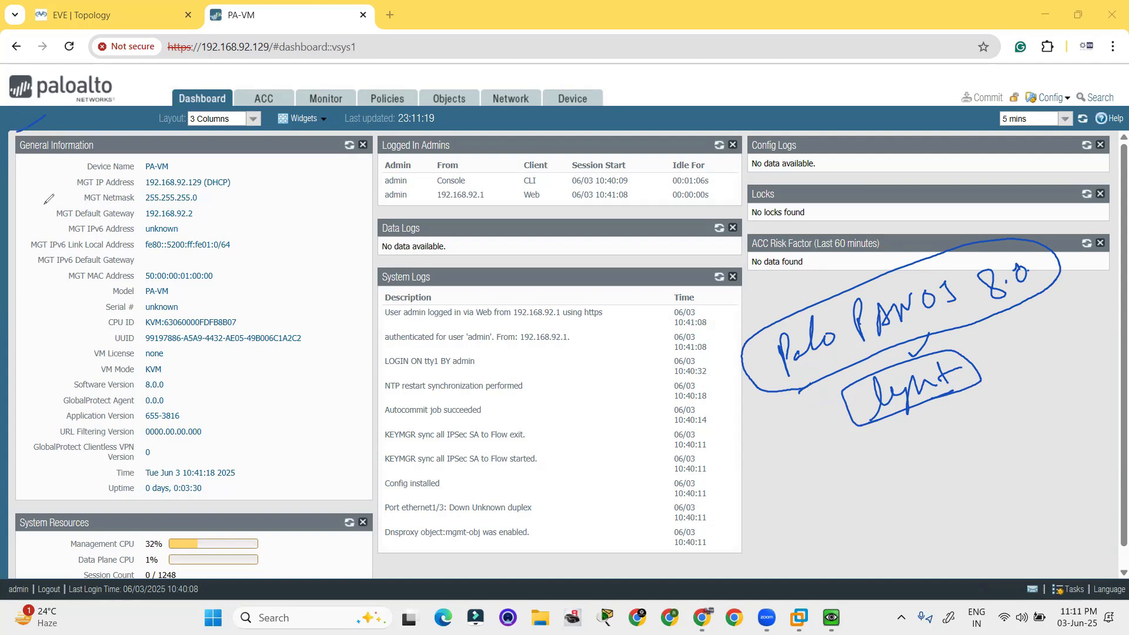
{"action": "mouse_move", "coordinate": [489, 9]}
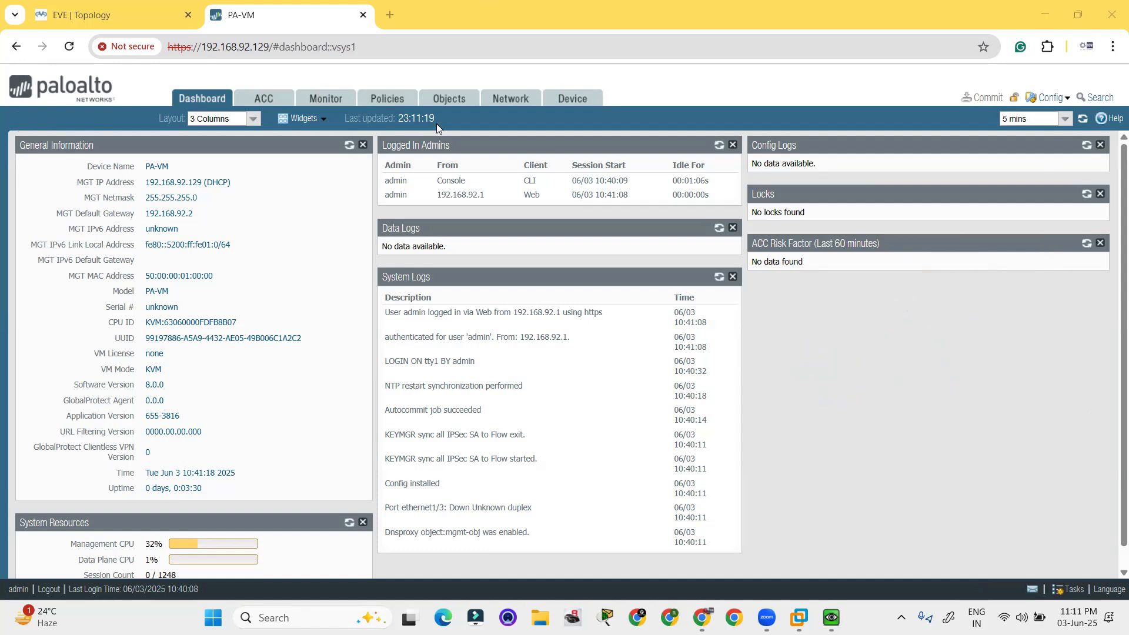
{"action": "mouse_move", "coordinate": [96, 85]}
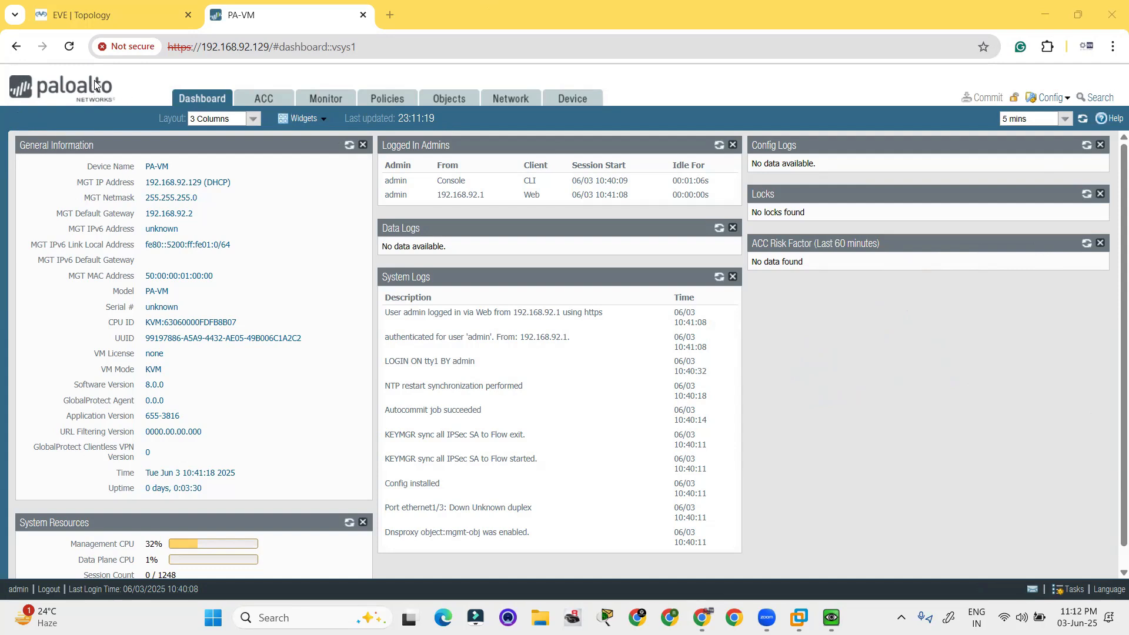
{"action": "mouse_move", "coordinate": [790, 340]}
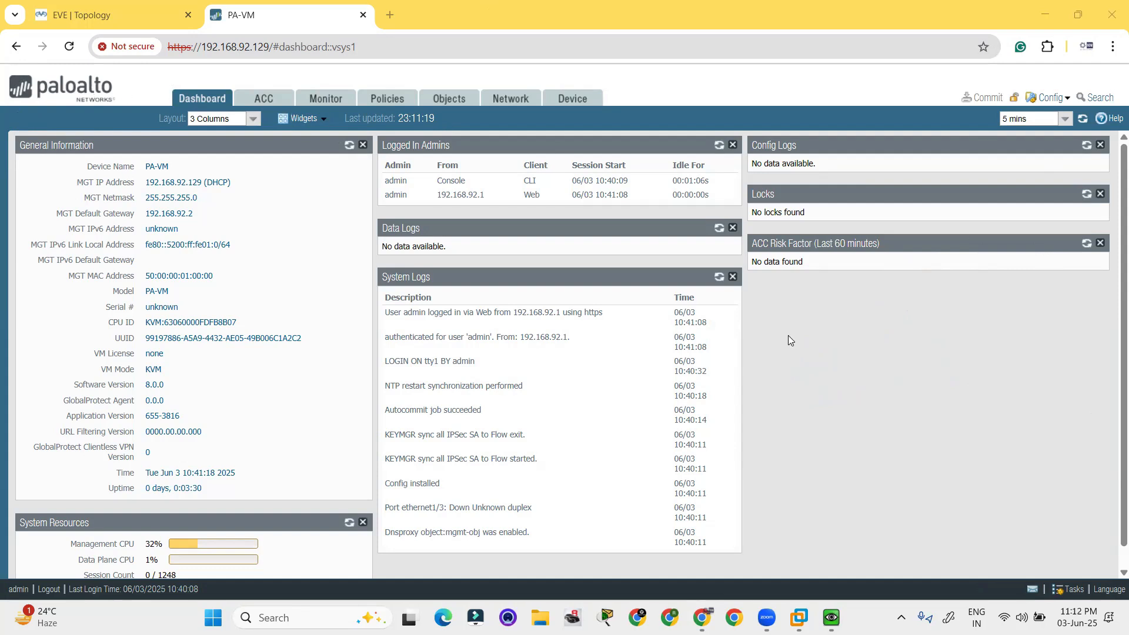
{"action": "mouse_move", "coordinate": [477, 330]}
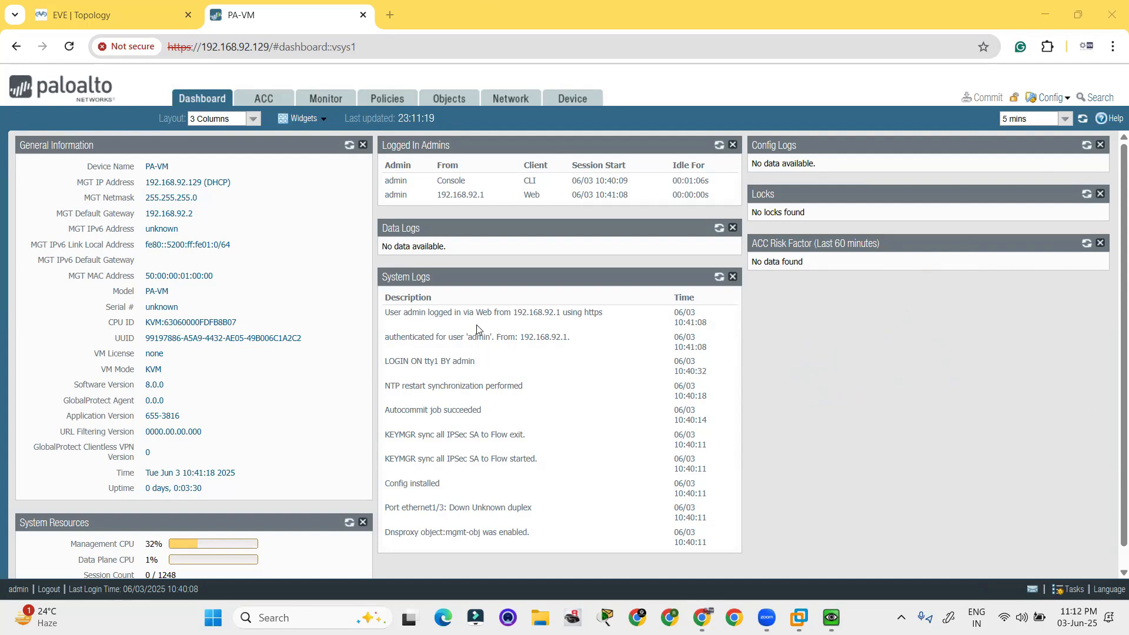
{"action": "mouse_move", "coordinate": [498, 330]}
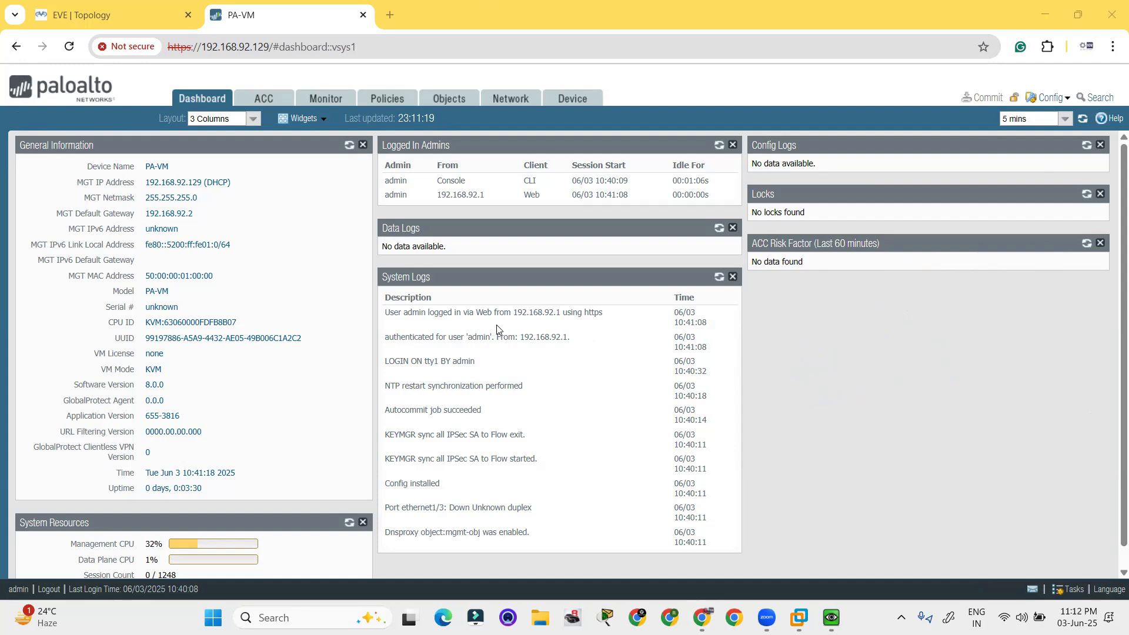
{"action": "mouse_move", "coordinate": [886, 531]}
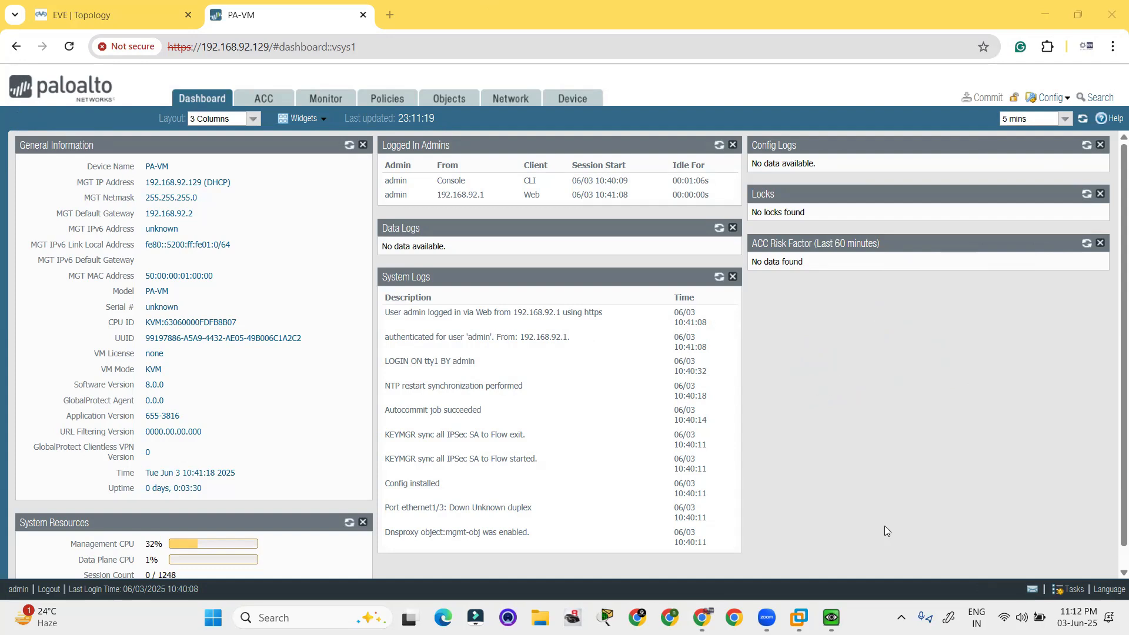
{"action": "mouse_move", "coordinate": [1020, 281]}
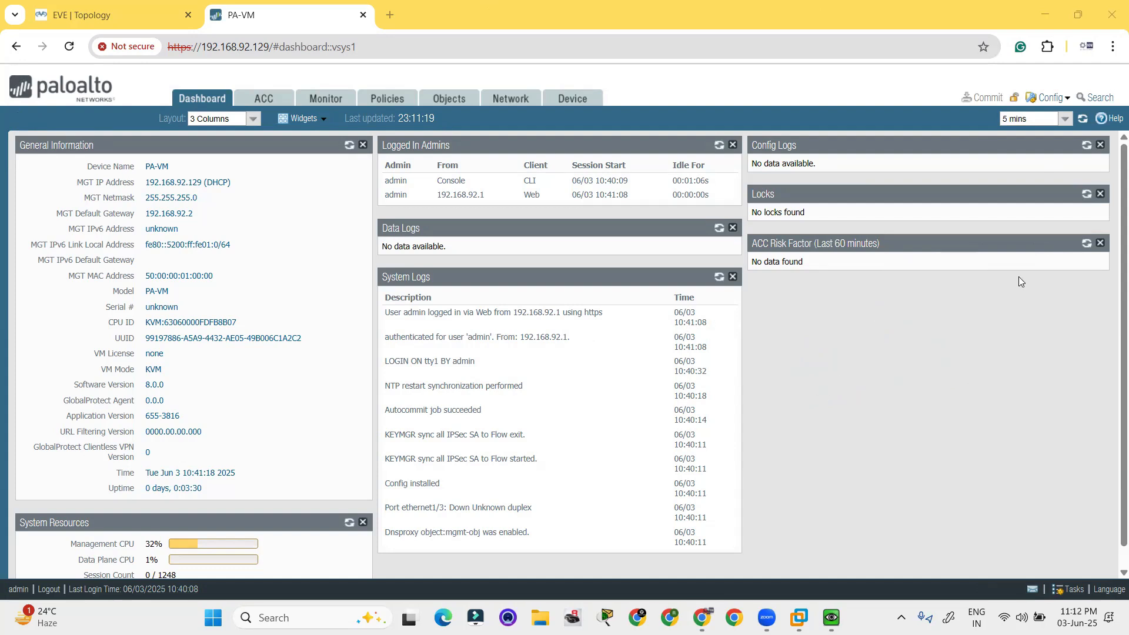
{"action": "mouse_move", "coordinate": [186, 74]}
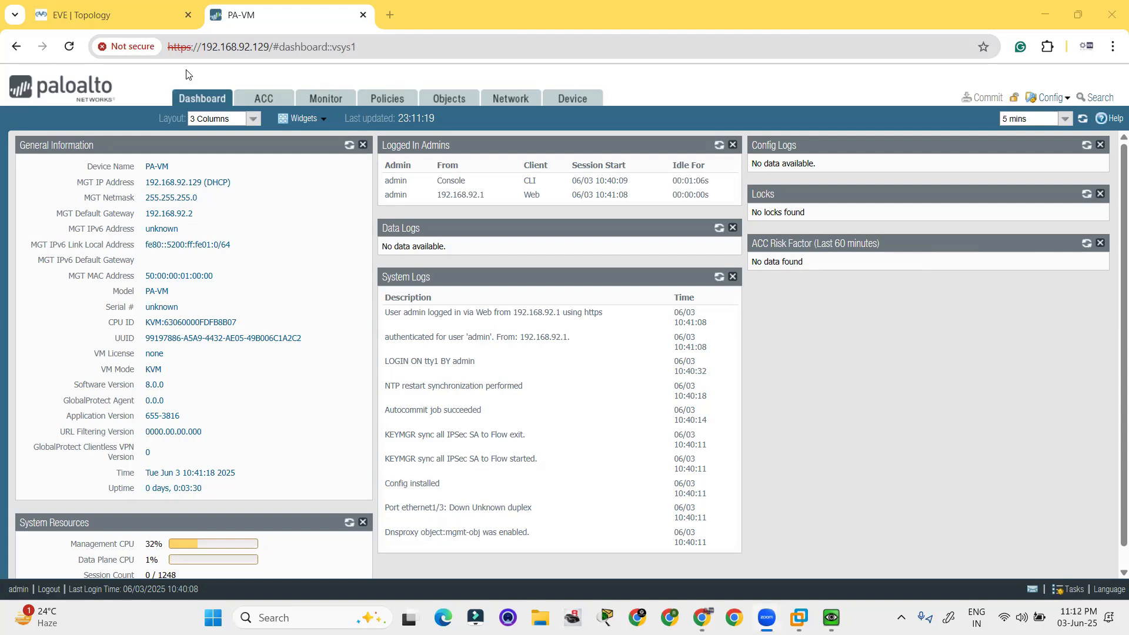
{"action": "mouse_move", "coordinate": [202, 89]}
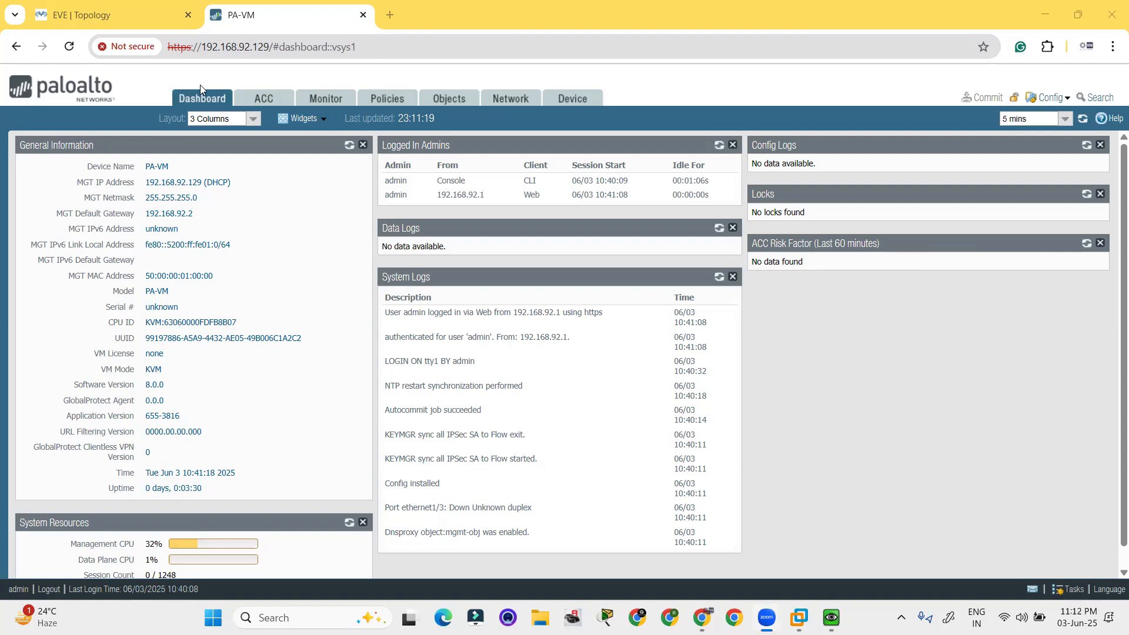
{"action": "mouse_move", "coordinate": [510, 99]}
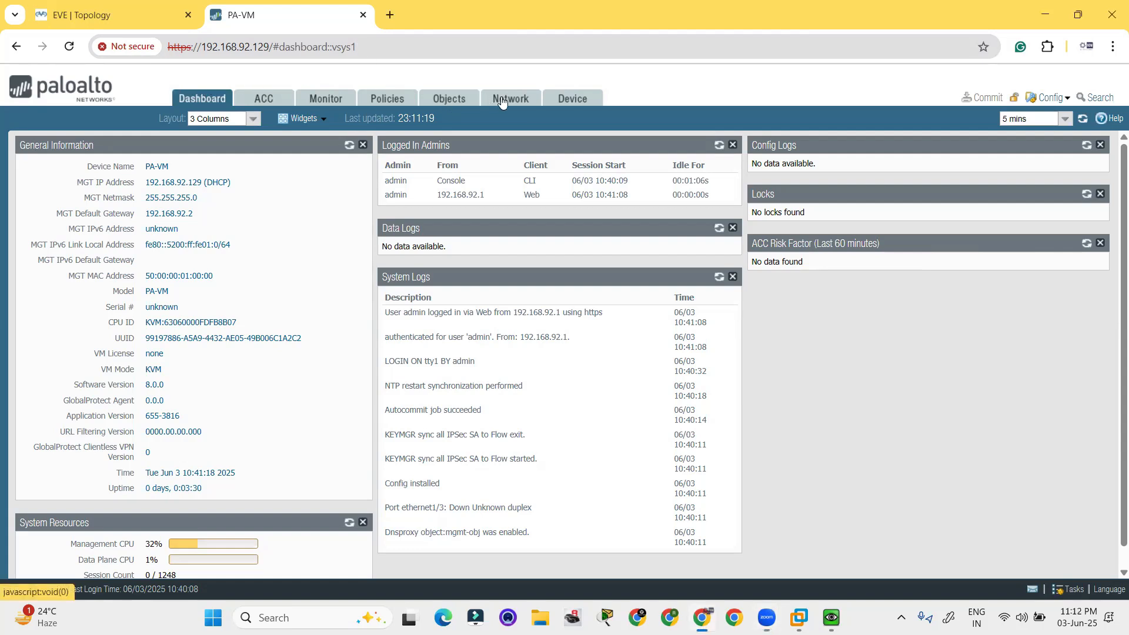
- Browse the 24 unconfigured Ethernet interfaces under Network, then bring up the Virtual Routers page
{"action": "left_click", "coordinate": [509, 99]}
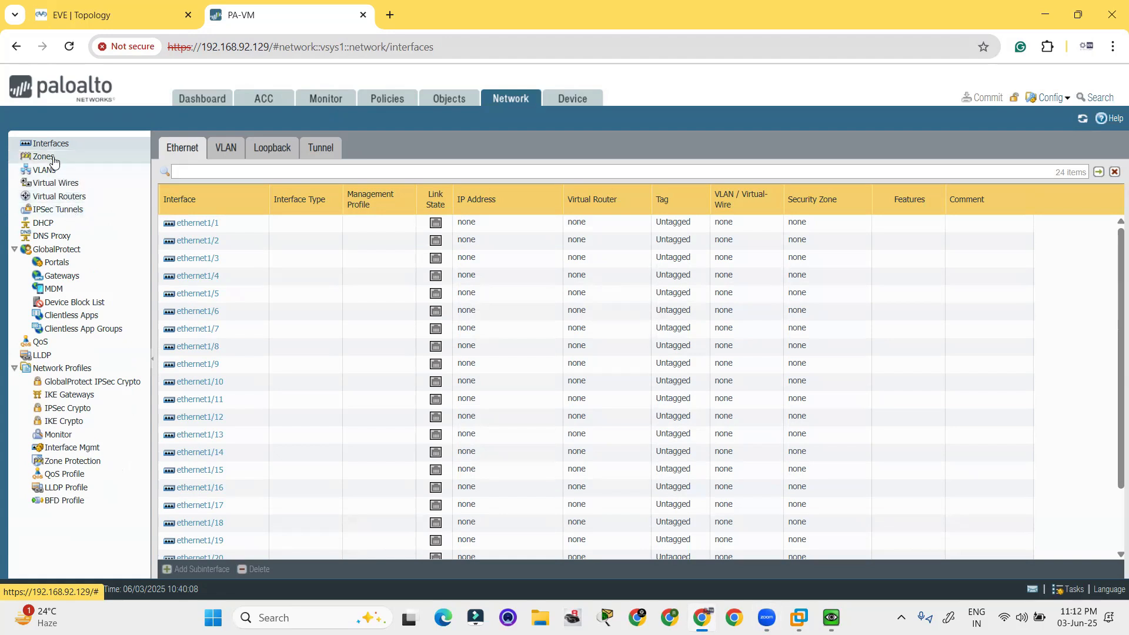
{"action": "left_click", "coordinate": [51, 144]}
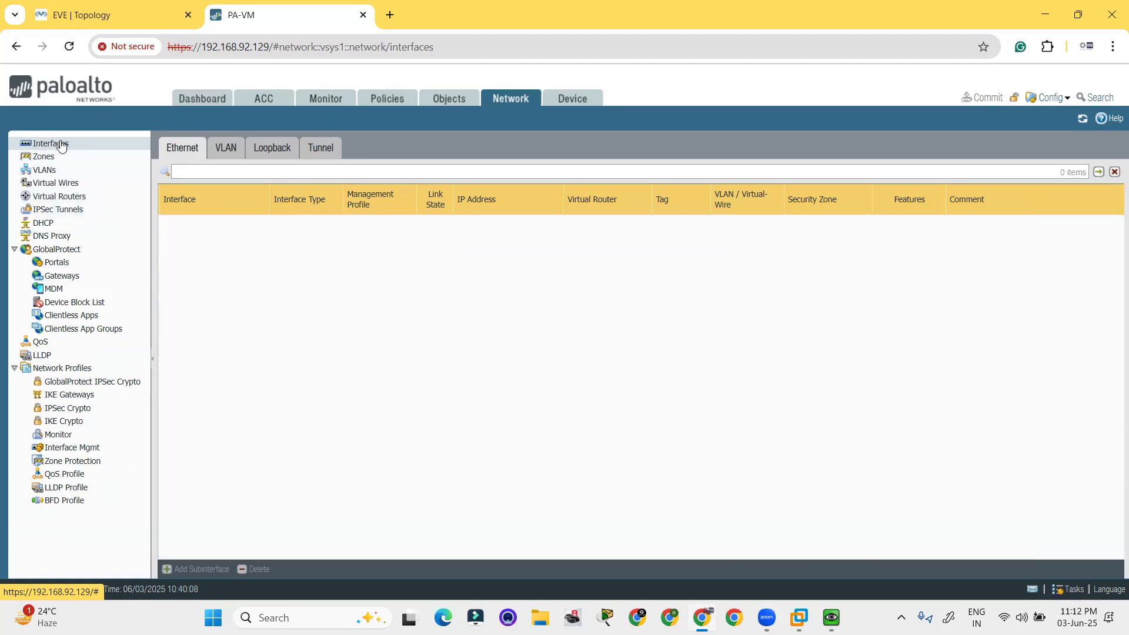
{"action": "left_click", "coordinate": [50, 143]}
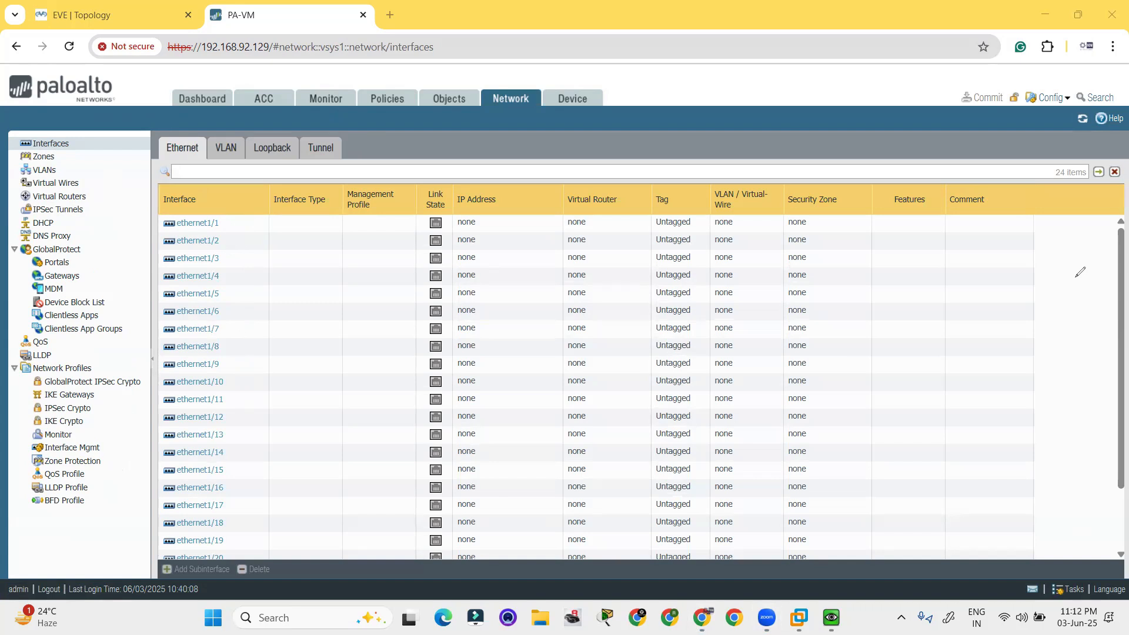
{"action": "scroll", "scroll_direction": "down", "scroll_amount": 3}
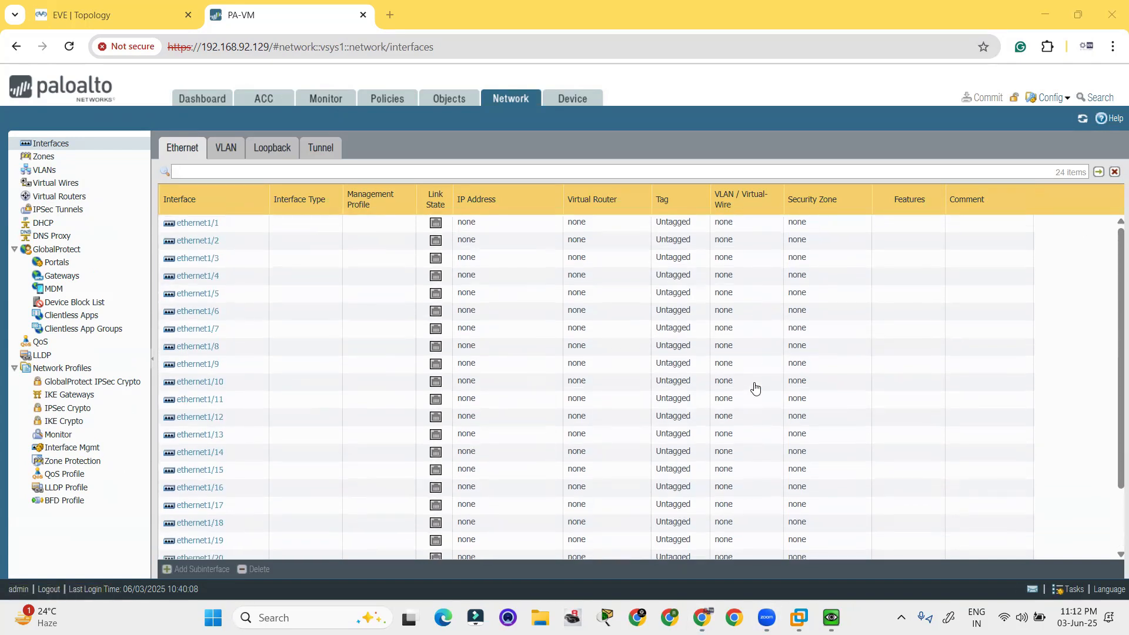
{"action": "left_click", "coordinate": [58, 198]}
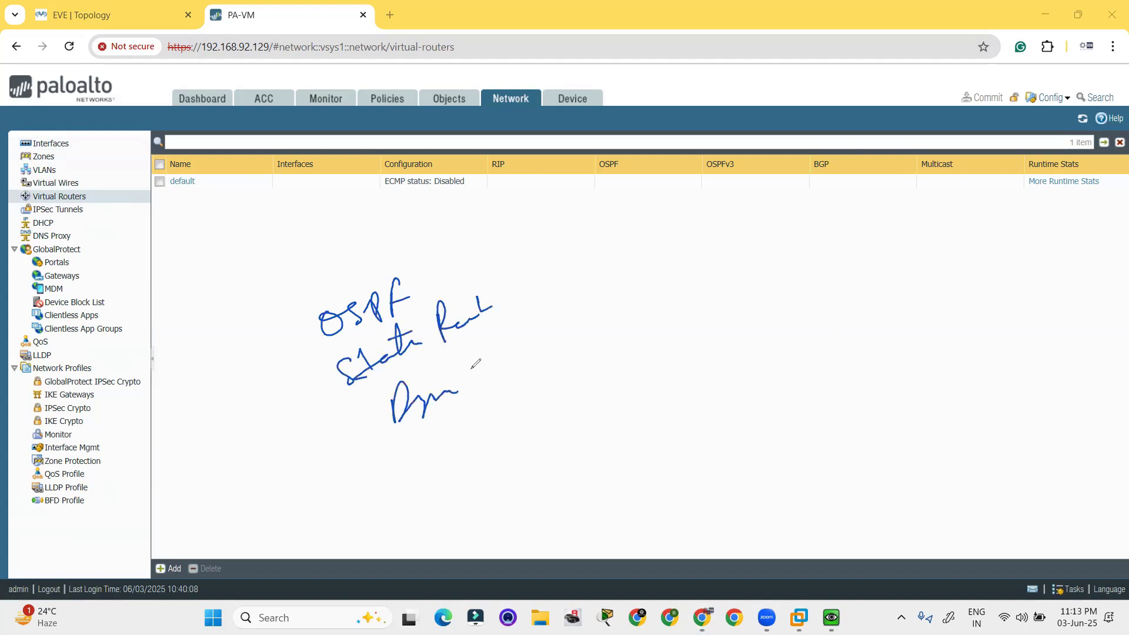
- Draw handwritten notes bracketing OSPF, static routes and dynamic routing over the Virtual Routers page
{"action": "left_click_drag", "start_coordinate": [465, 378], "coordinate": [547, 349]}
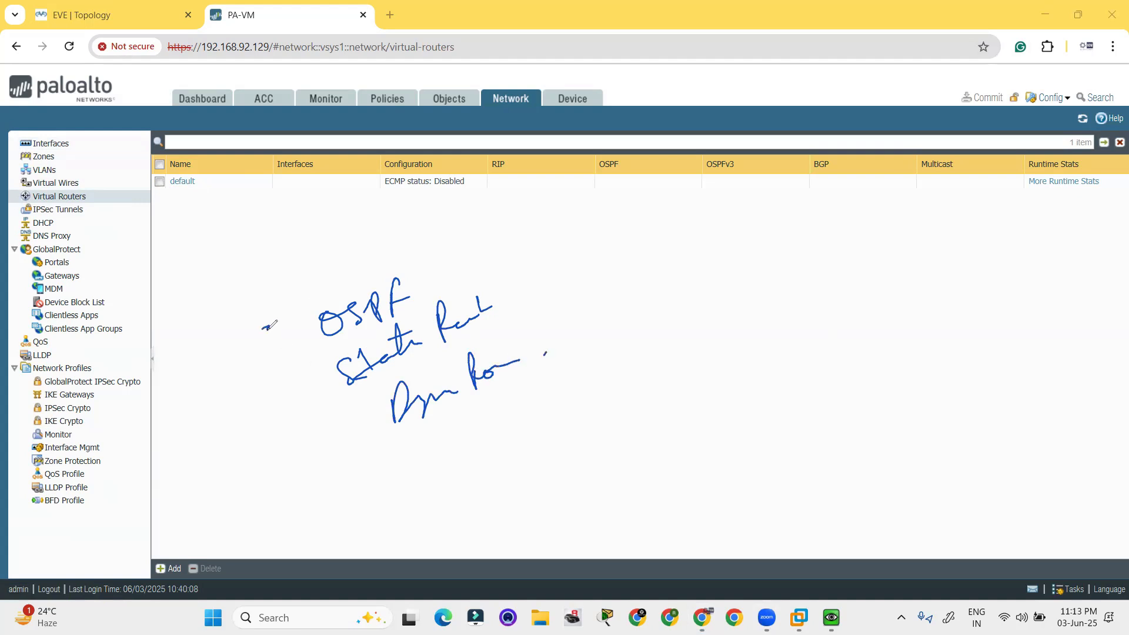
{"action": "left_click_drag", "start_coordinate": [272, 327], "coordinate": [392, 464]}
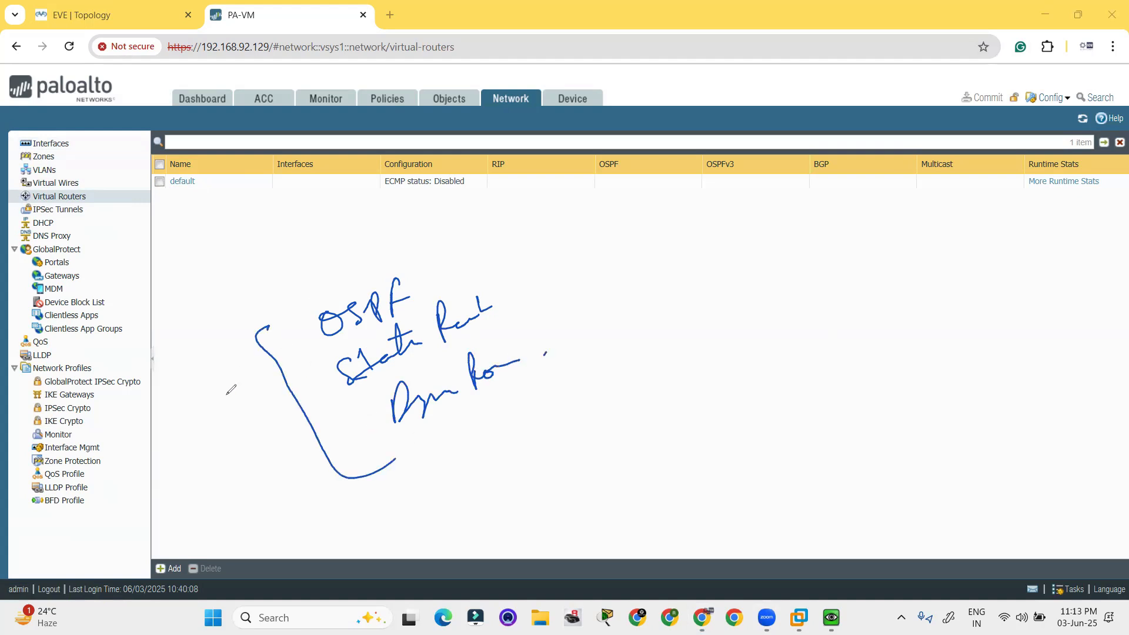
{"action": "mouse_move", "coordinate": [753, 352]}
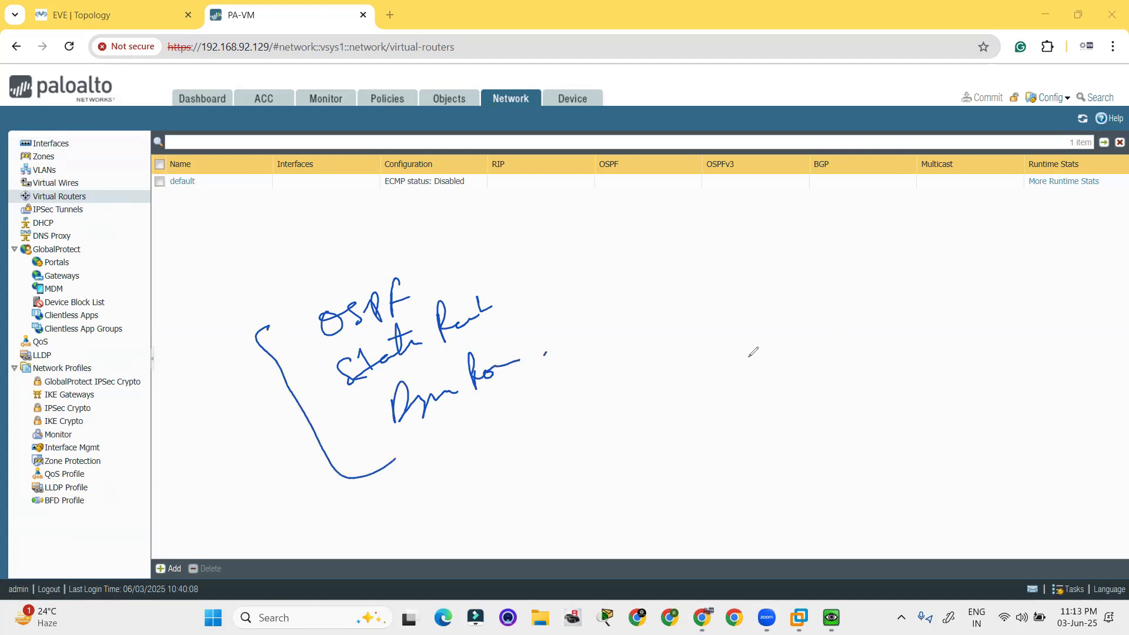